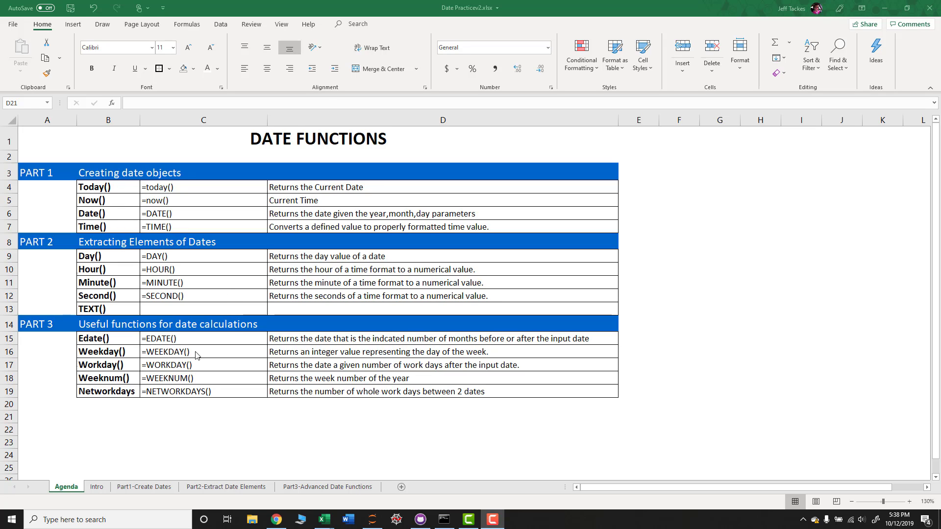
mouse_move(236, 349)
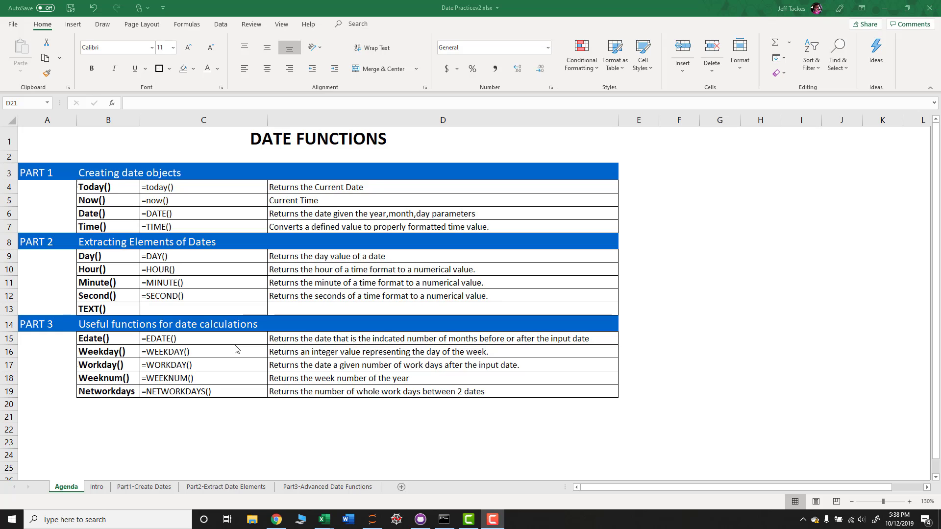
mouse_move(180, 496)
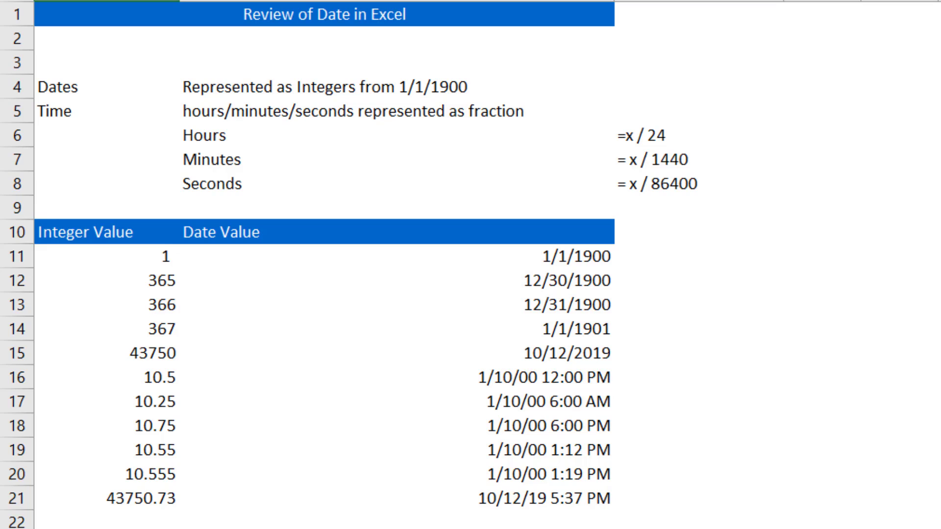
mouse_move(204, 172)
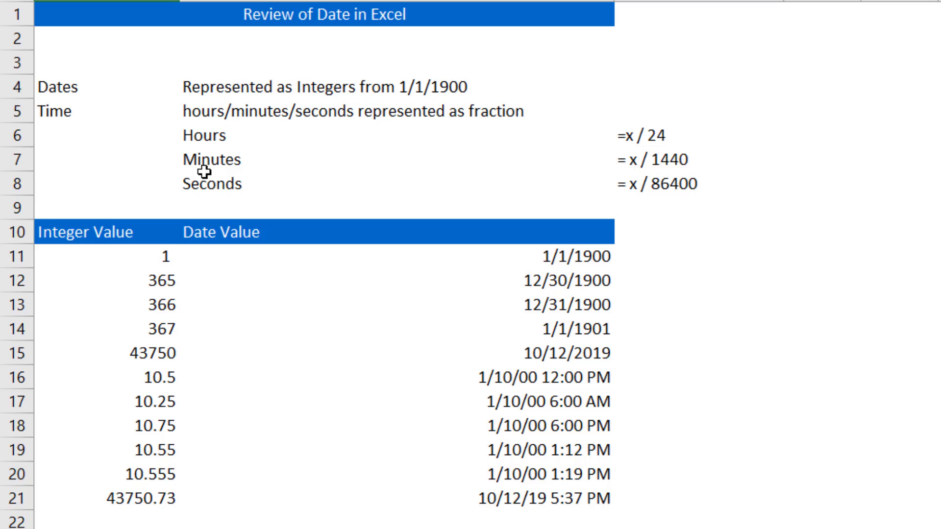
mouse_move(142, 267)
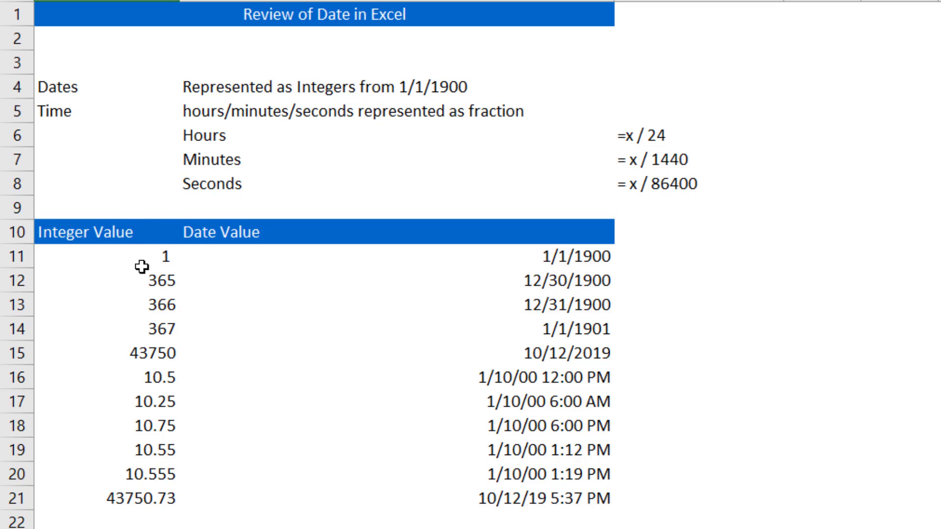
Review how integers 1 and 365 and the fraction 10.5 map to stored dates and times
click(108, 256)
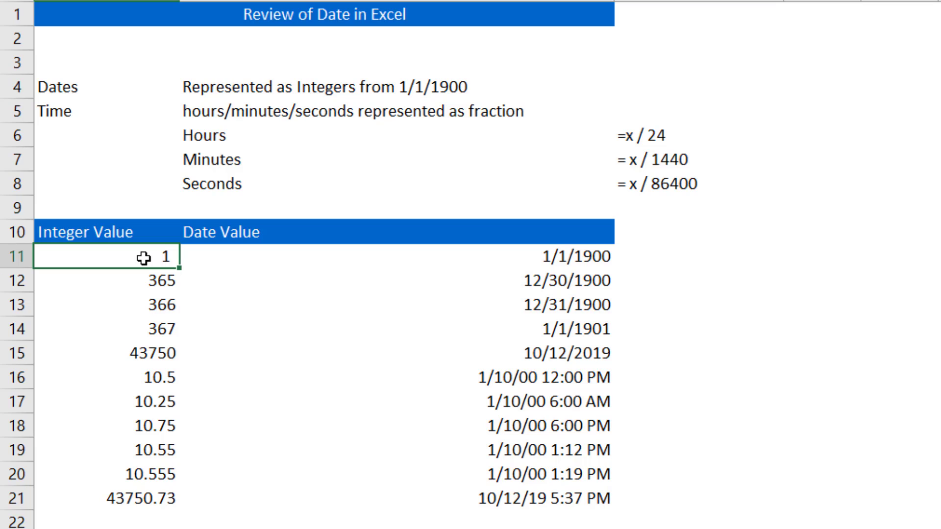
click(108, 279)
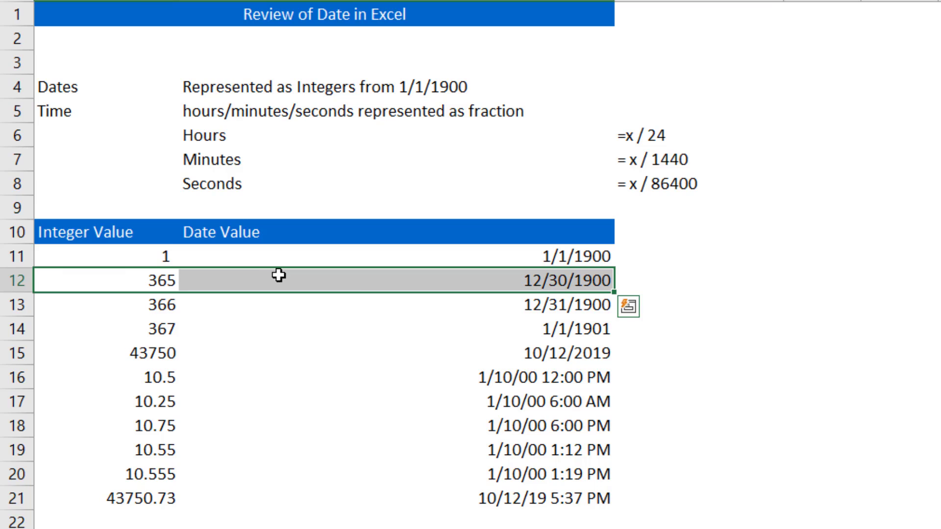
mouse_move(282, 276)
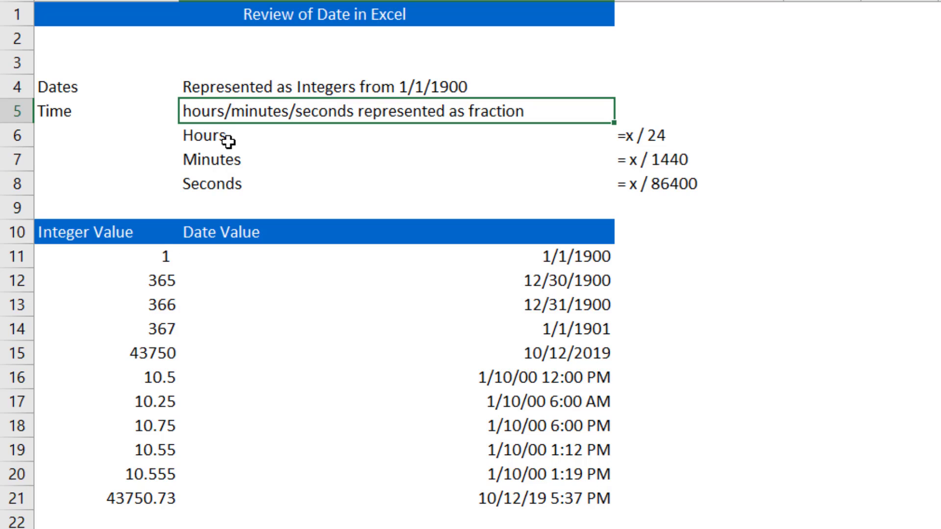
mouse_move(328, 142)
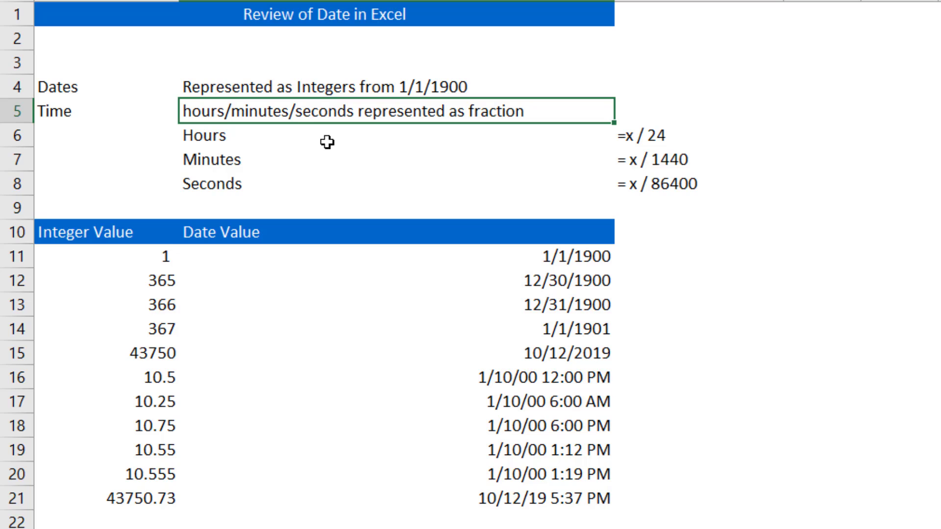
mouse_move(331, 139)
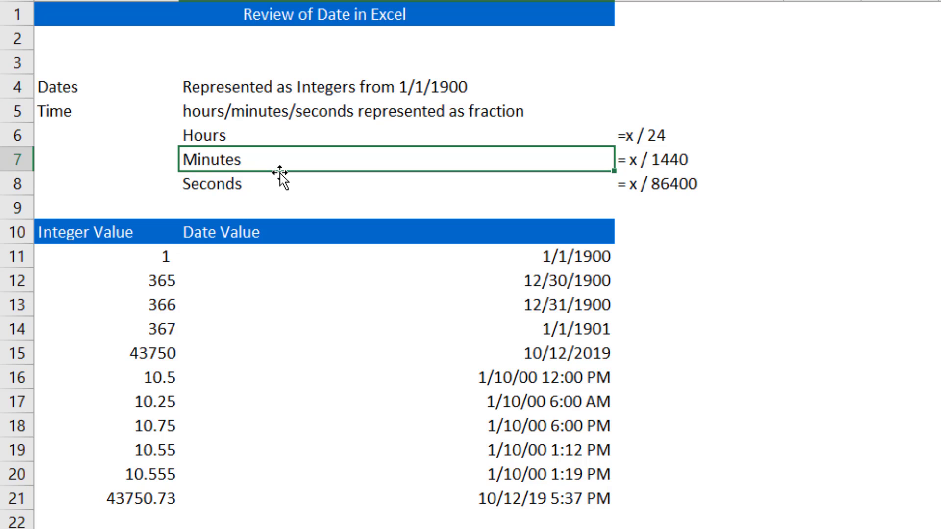
mouse_move(621, 164)
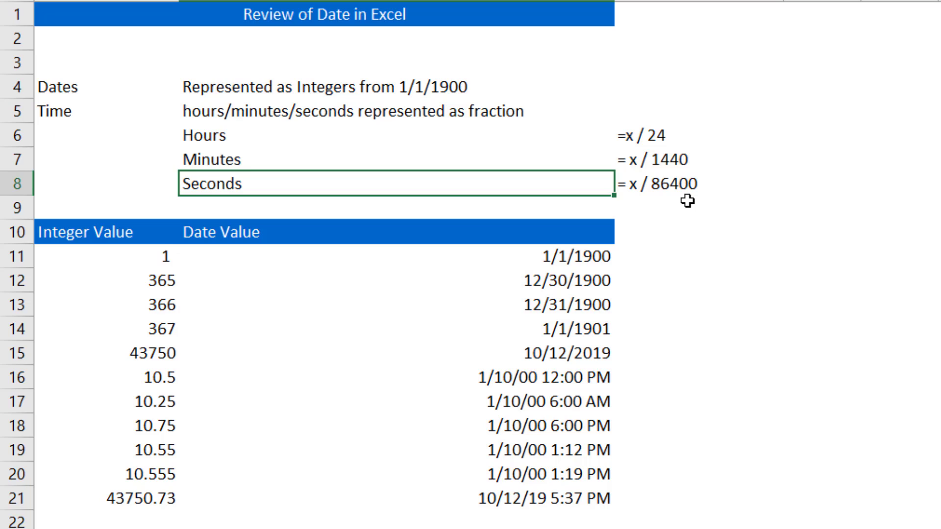
mouse_move(439, 217)
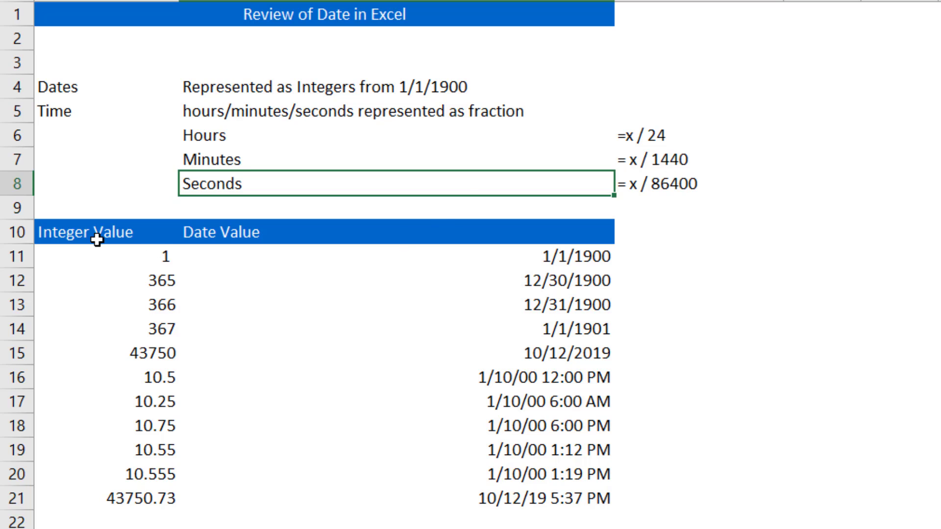
mouse_move(147, 347)
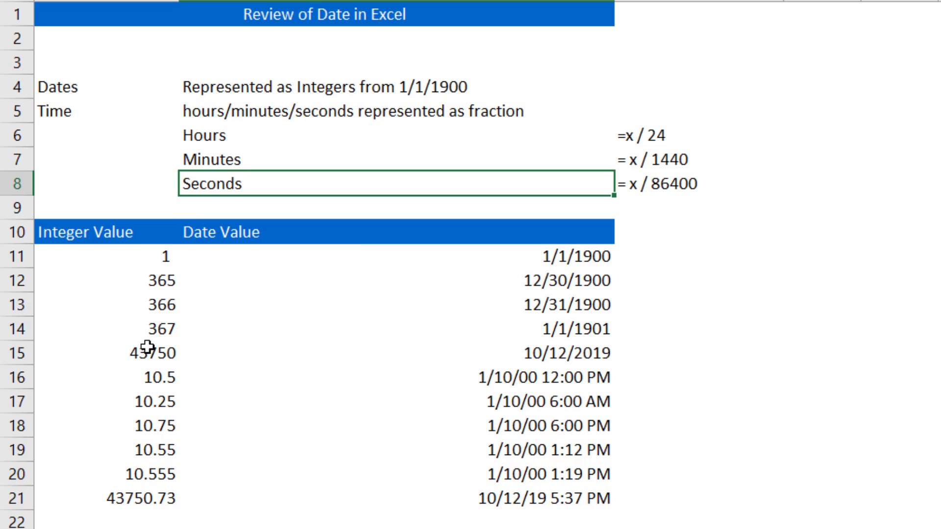
click(552, 378)
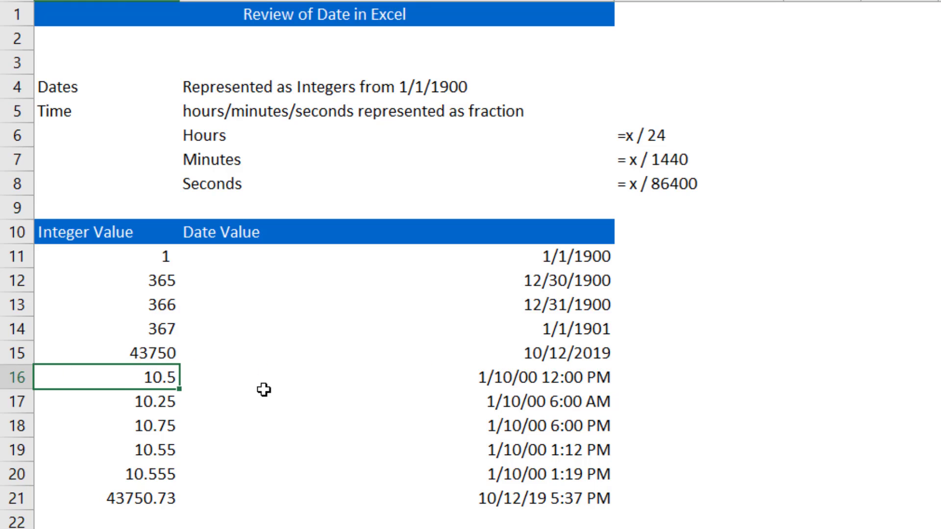
mouse_move(145, 372)
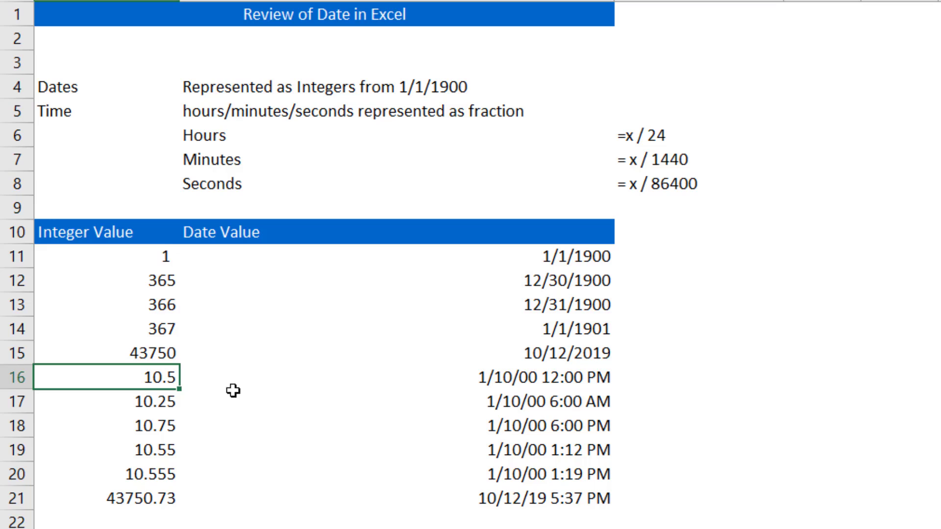
mouse_move(499, 376)
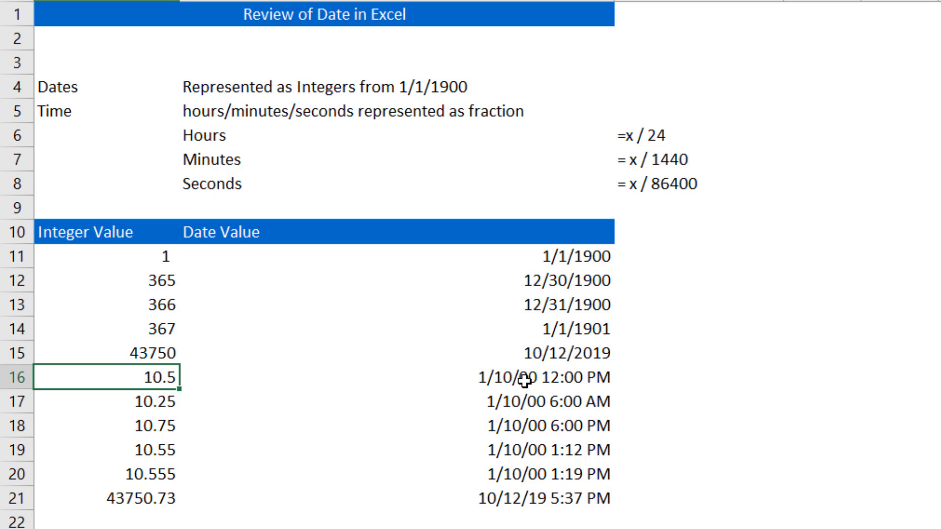
mouse_move(504, 380)
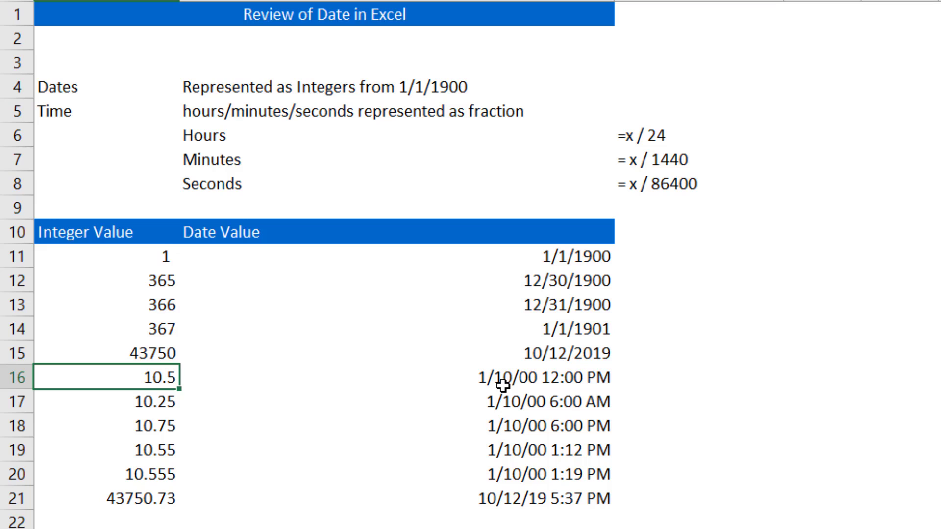
mouse_move(167, 358)
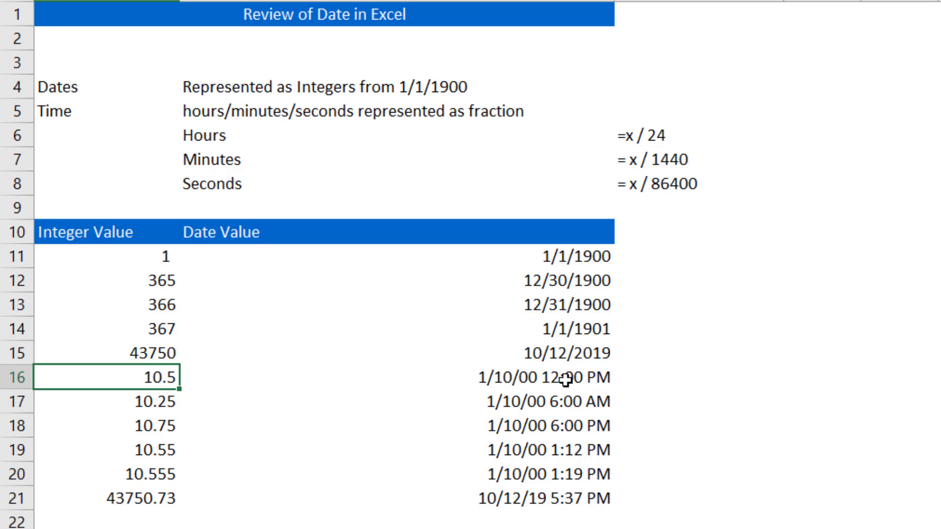
mouse_move(486, 380)
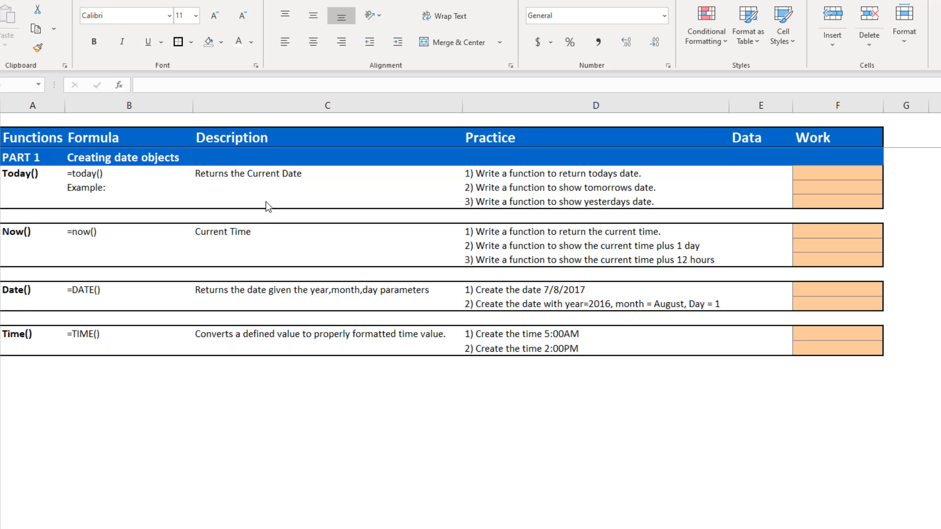
mouse_move(159, 171)
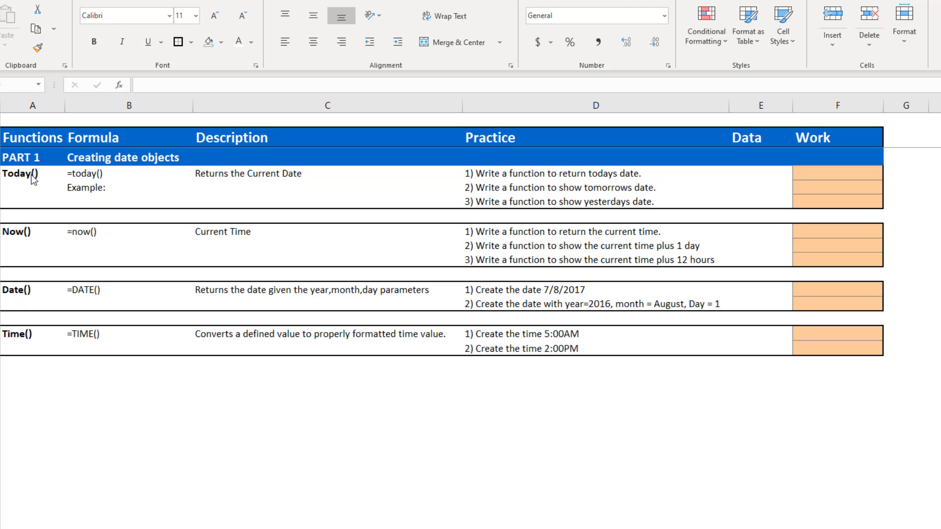
mouse_move(688, 191)
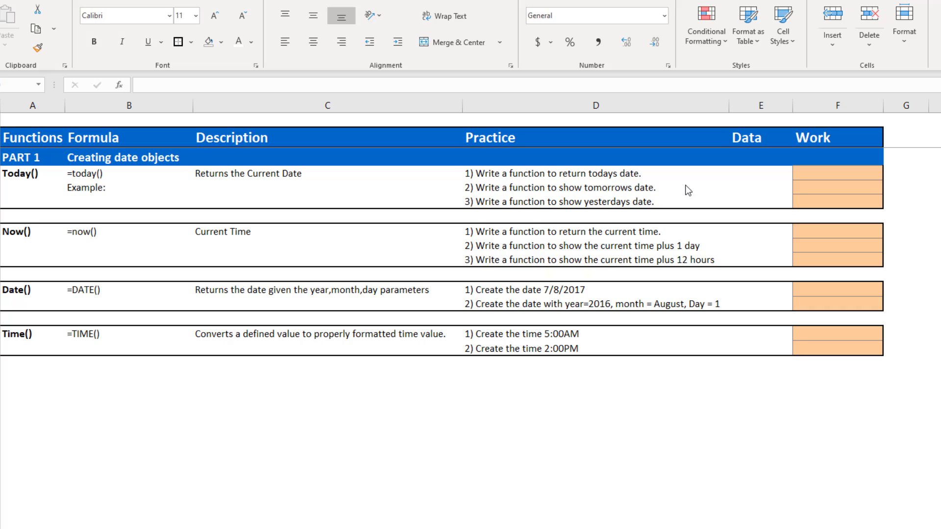
mouse_move(422, 225)
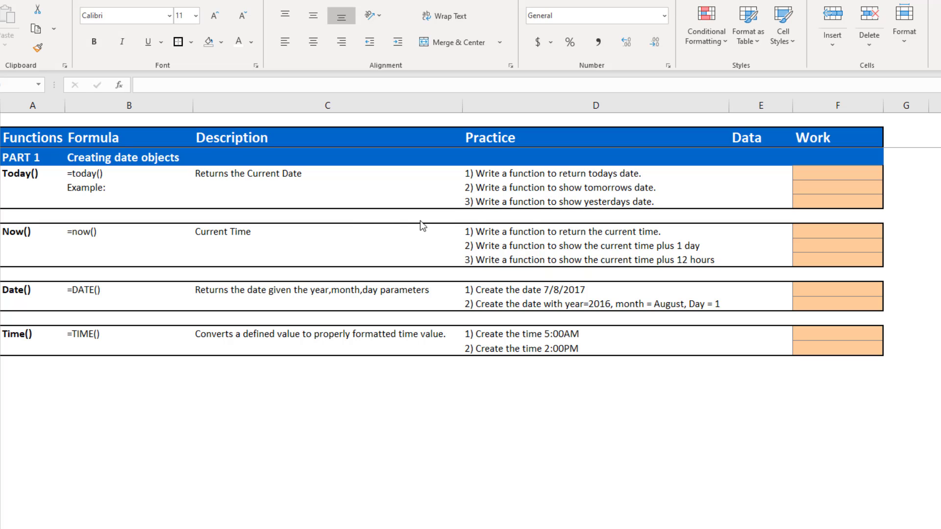
Select the practice task about returning today's date
click(327, 392)
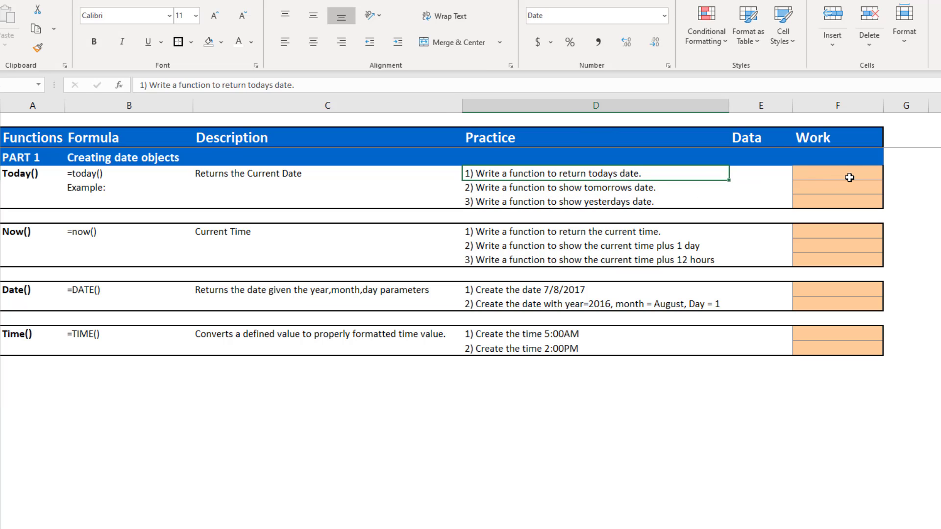
Enter =TODAY() in the first orange Work cell to return 10/12/2019
click(837, 174)
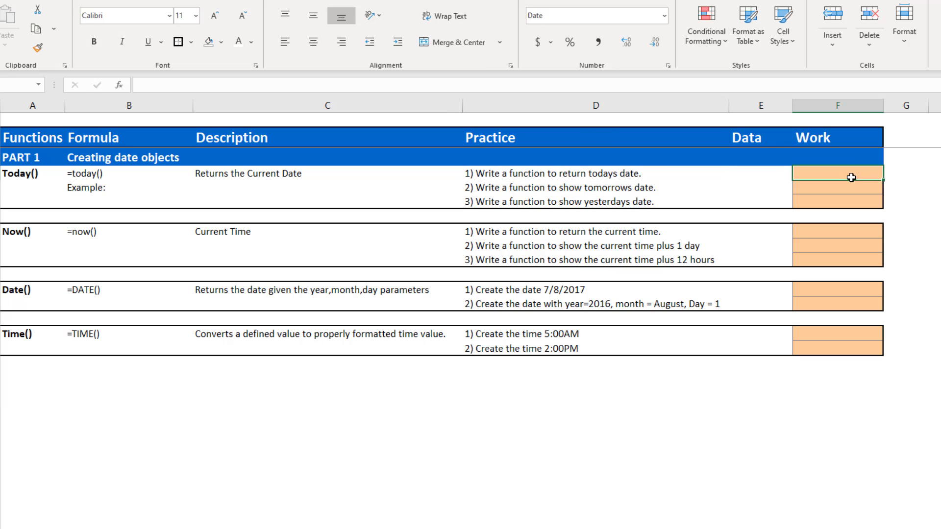
text(=)
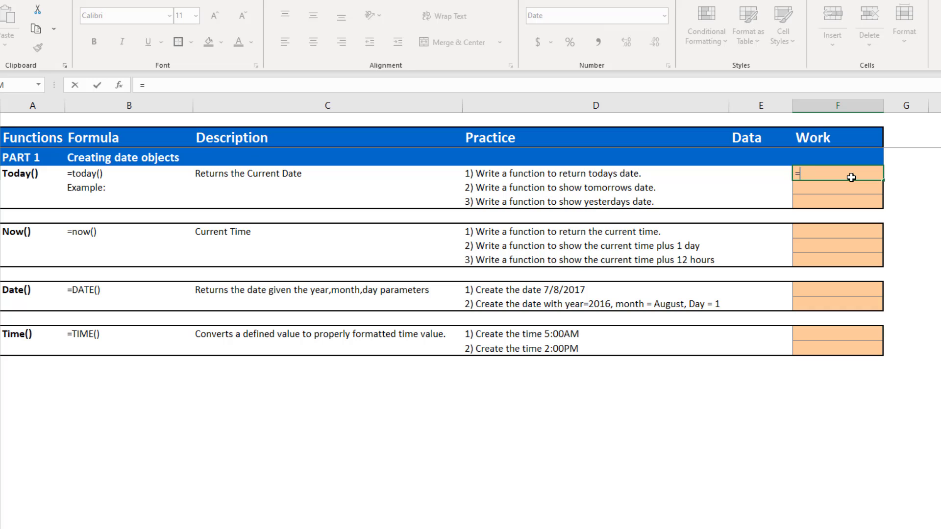
text(tod)
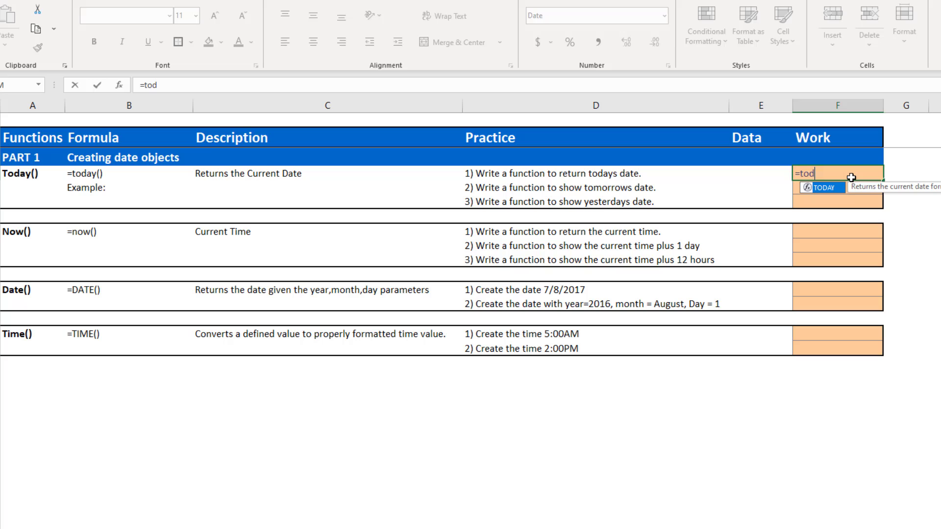
mouse_move(857, 178)
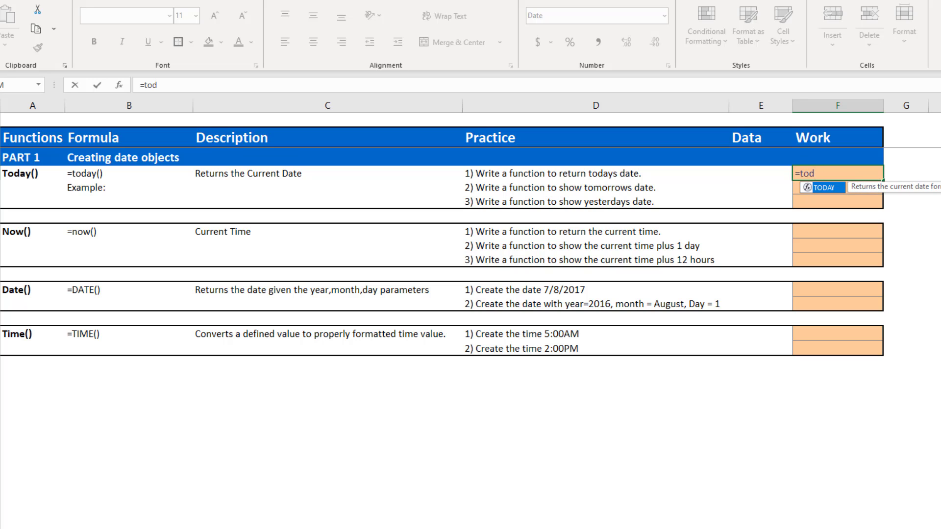
text(TODAY()
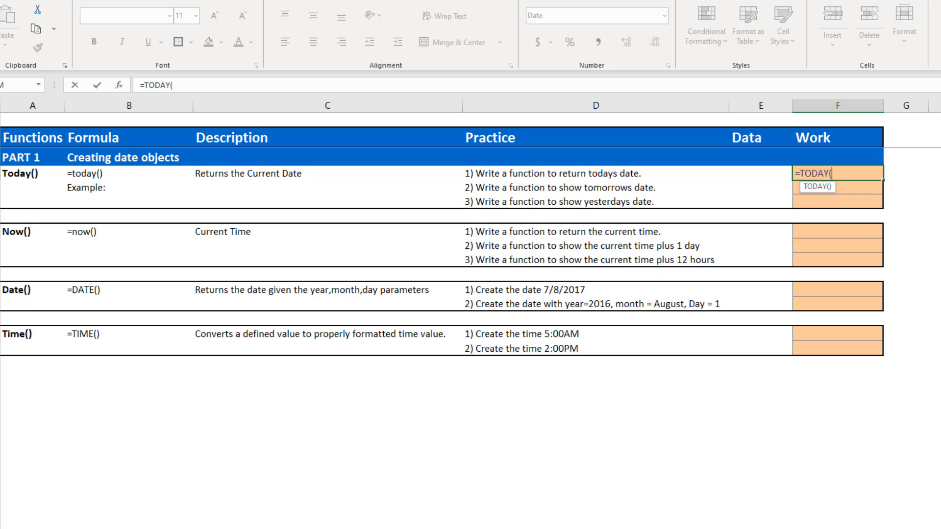
text())
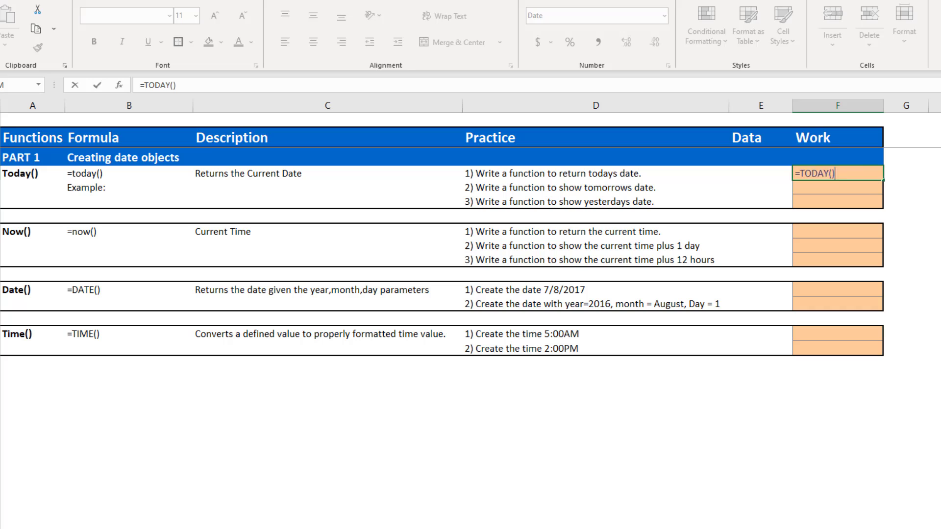
key(enter)
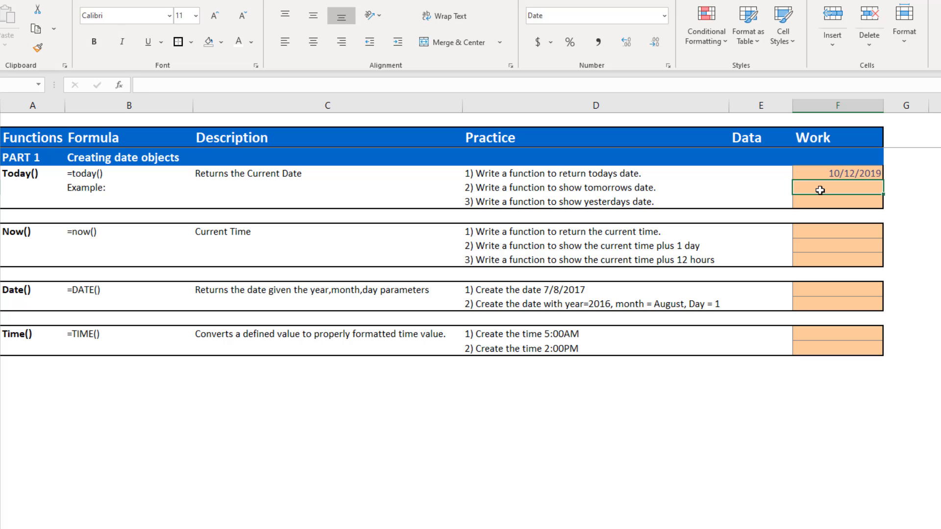
Enter =TODAY()+1 and =TODAY()-1 for tomorrow's and yesterday's dates
text(=toda)
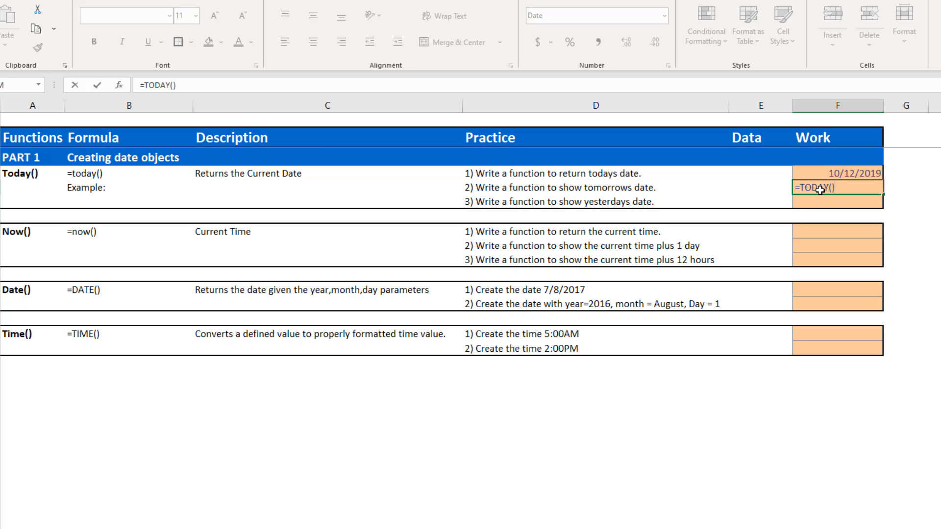
text(+)
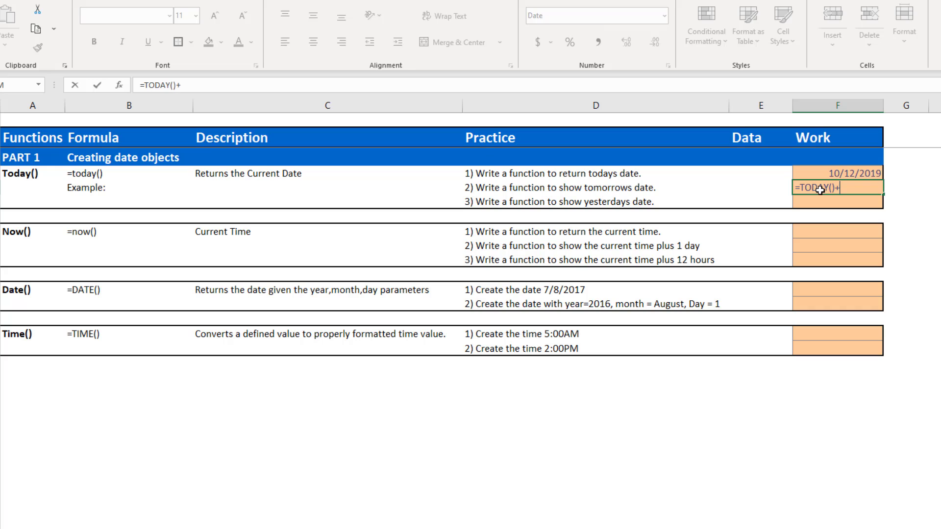
text(1)
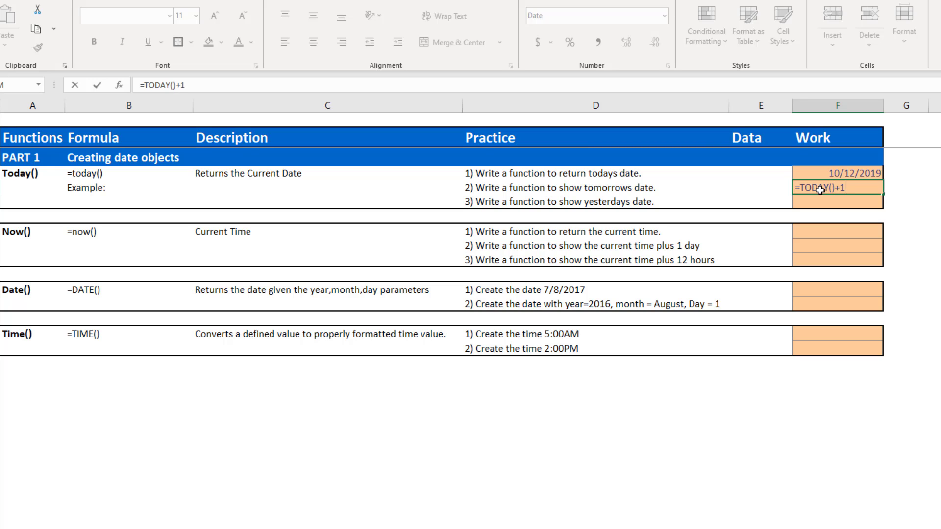
key(enter)
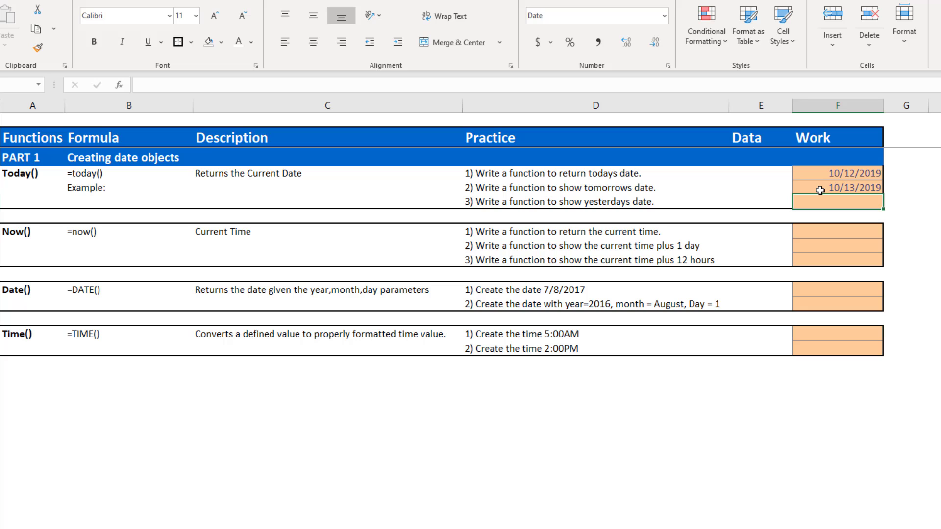
text(=)
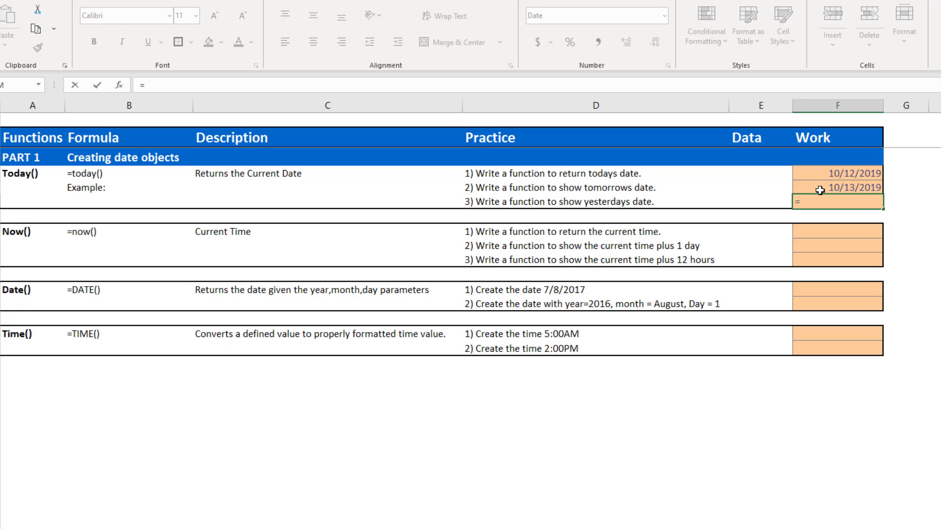
text(TODAY()
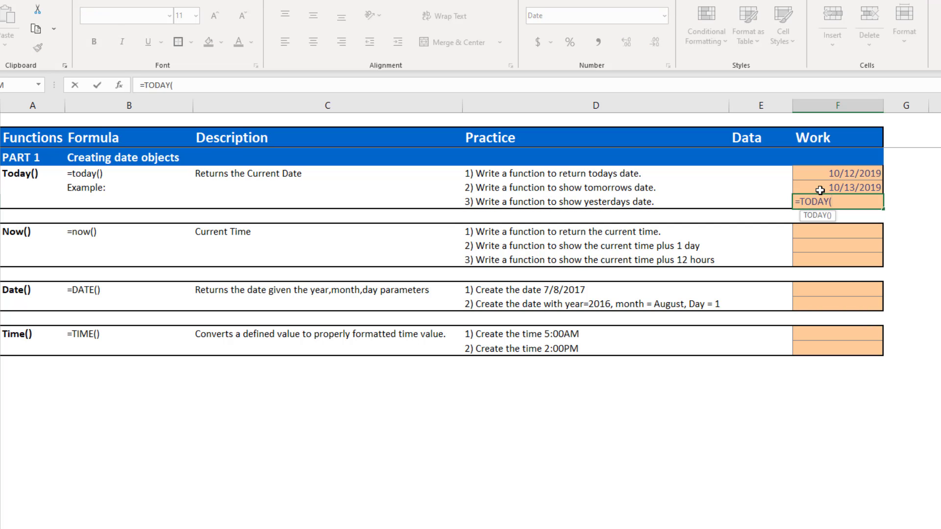
text()-)
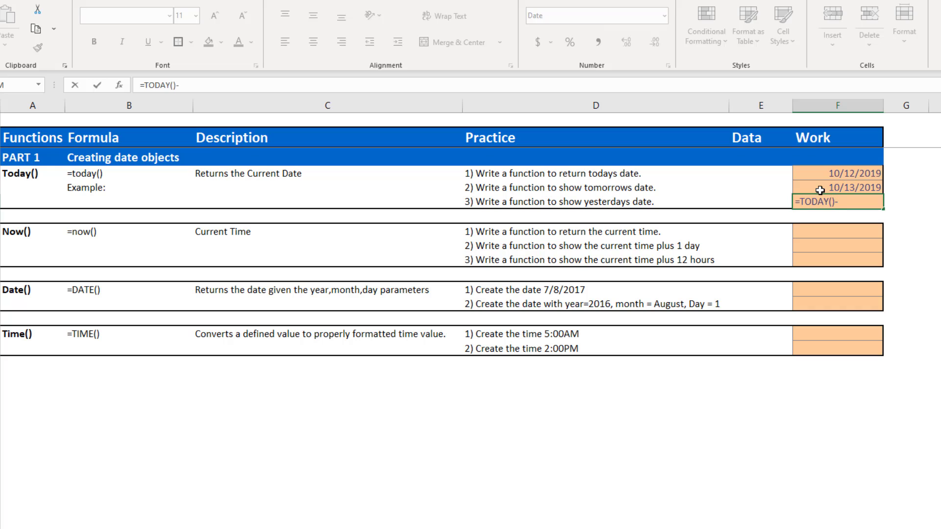
text(10/11/2019)
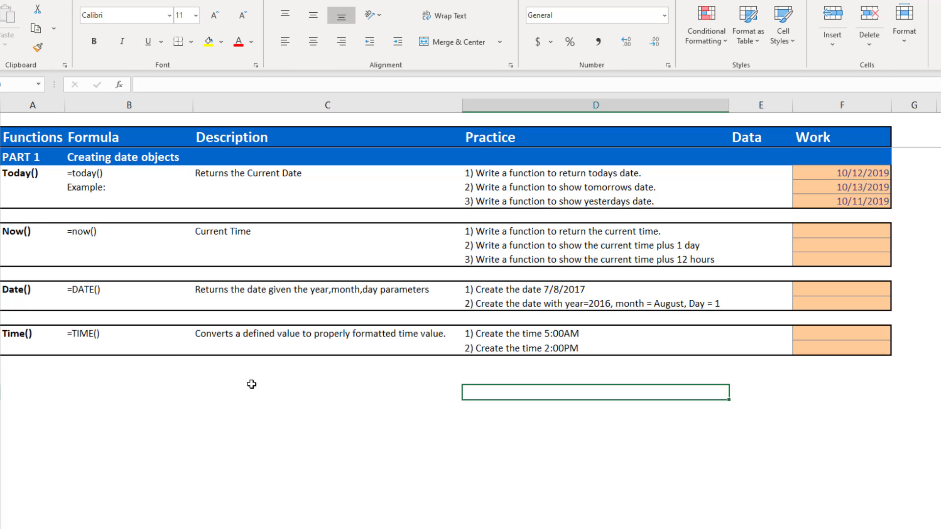
mouse_move(25, 210)
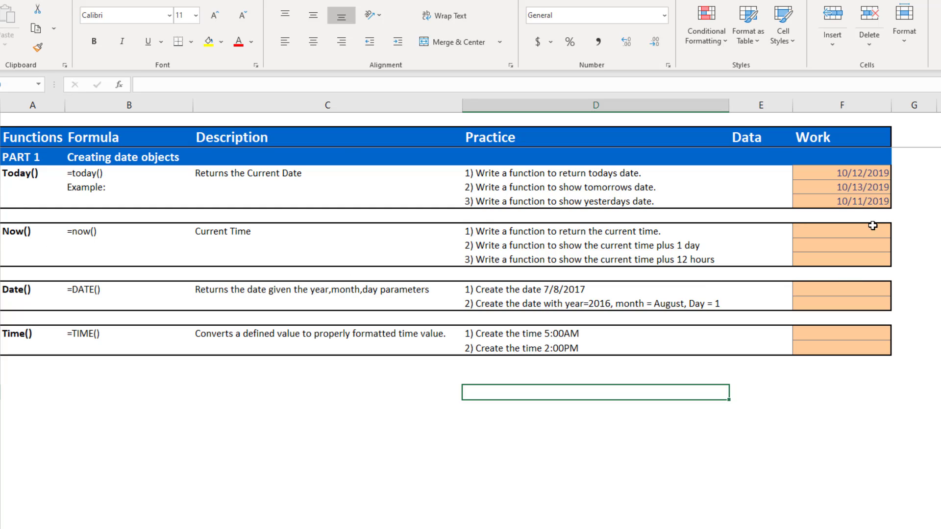
Enter =now() in the first Now() Work cell to return the current date and time
text(=)
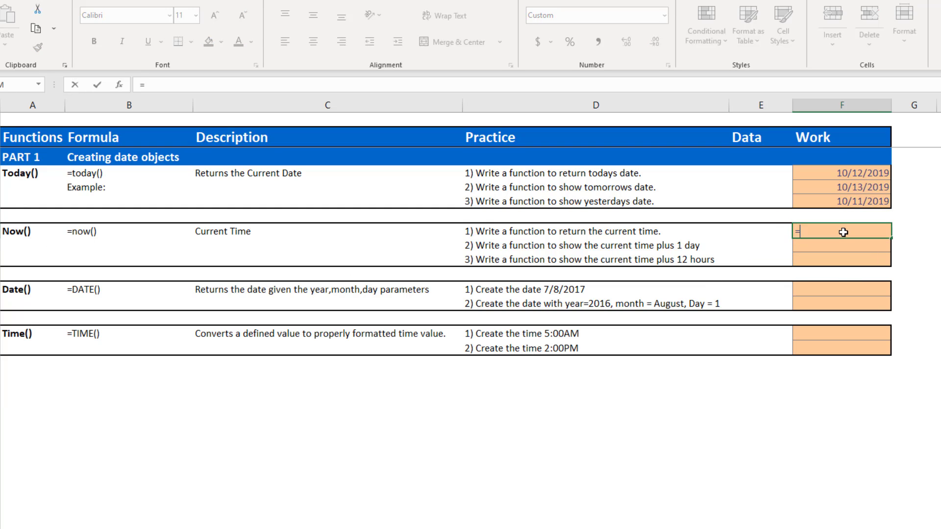
text(now)
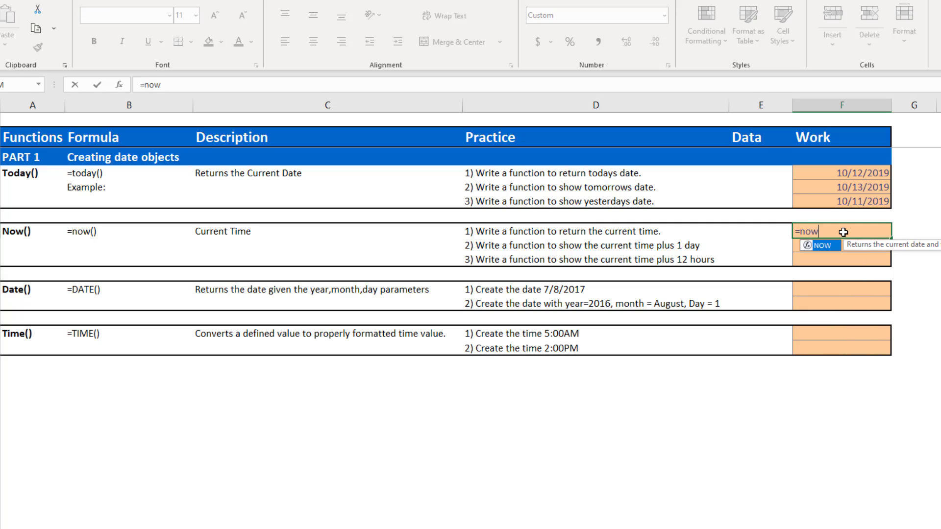
text(())
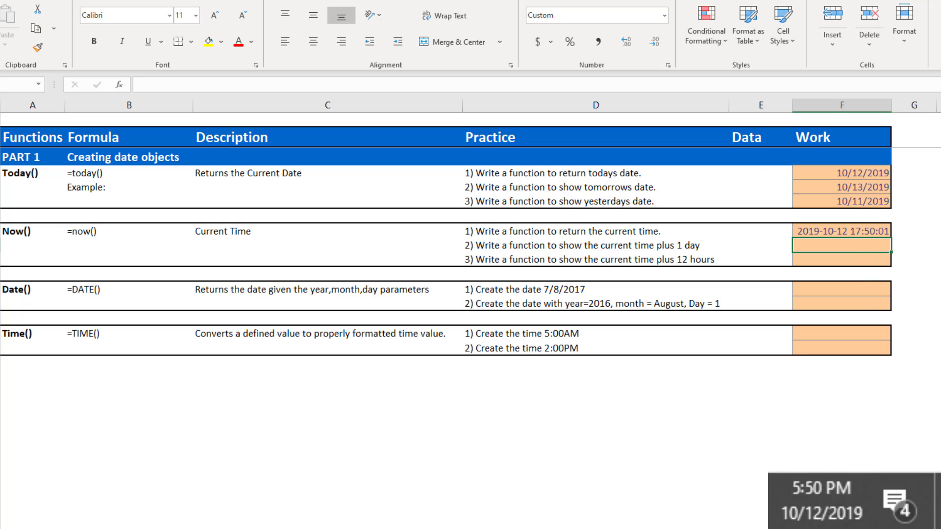
mouse_move(876, 244)
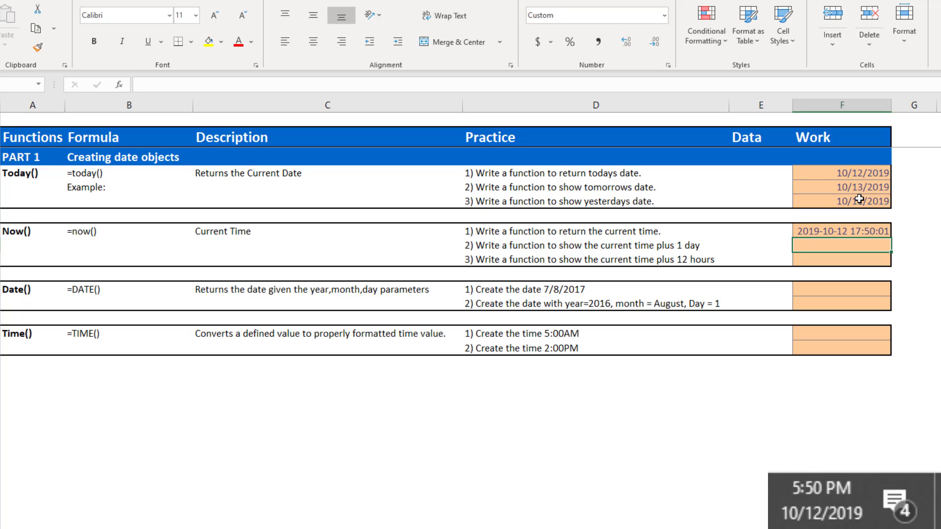
mouse_move(892, 234)
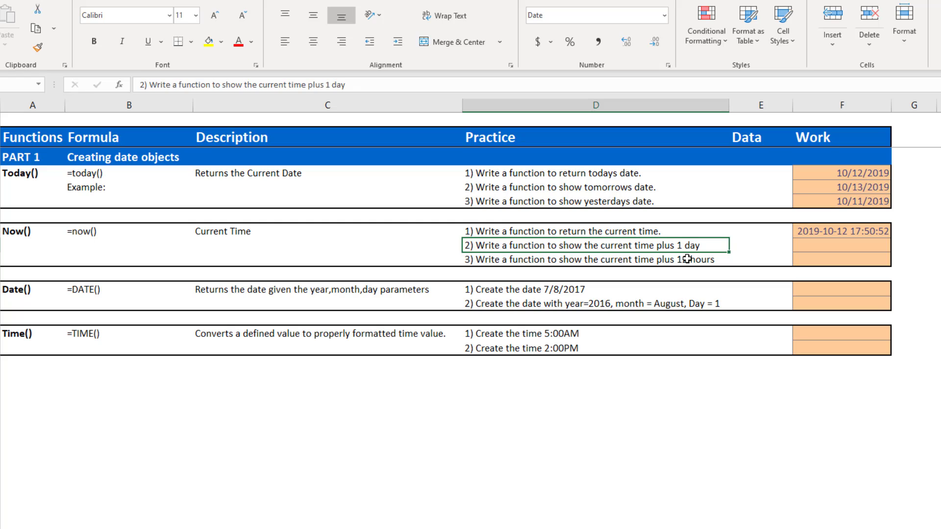
Enter =NOW()+1 in the second Now() Work cell for the time one day ahead
click(840, 246)
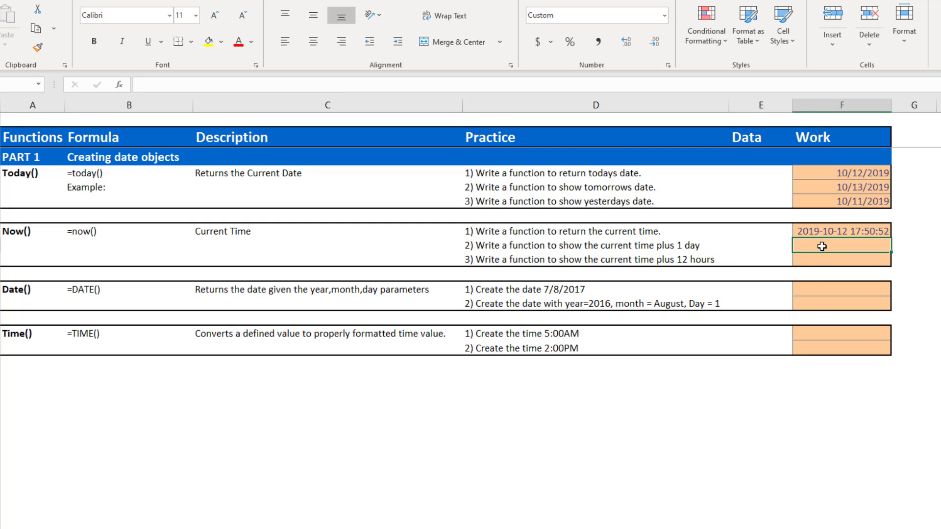
text(=NOW()
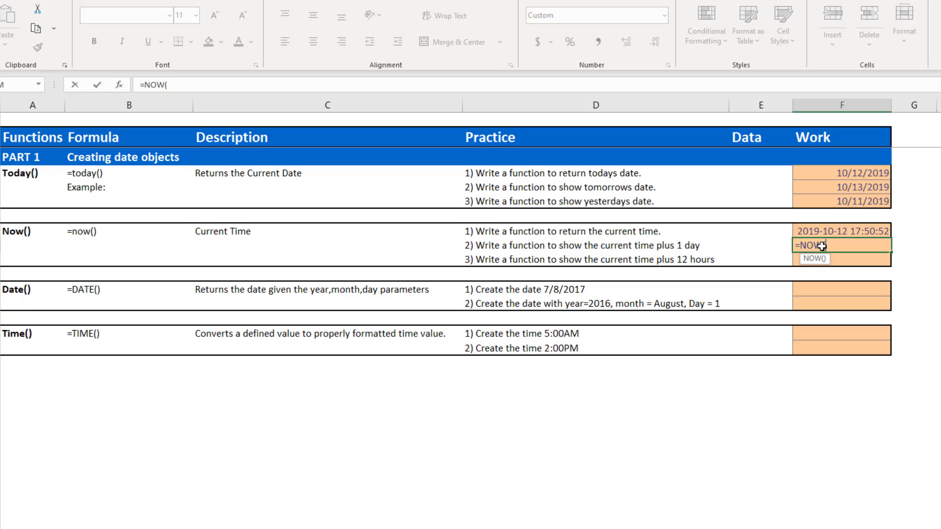
text()+)
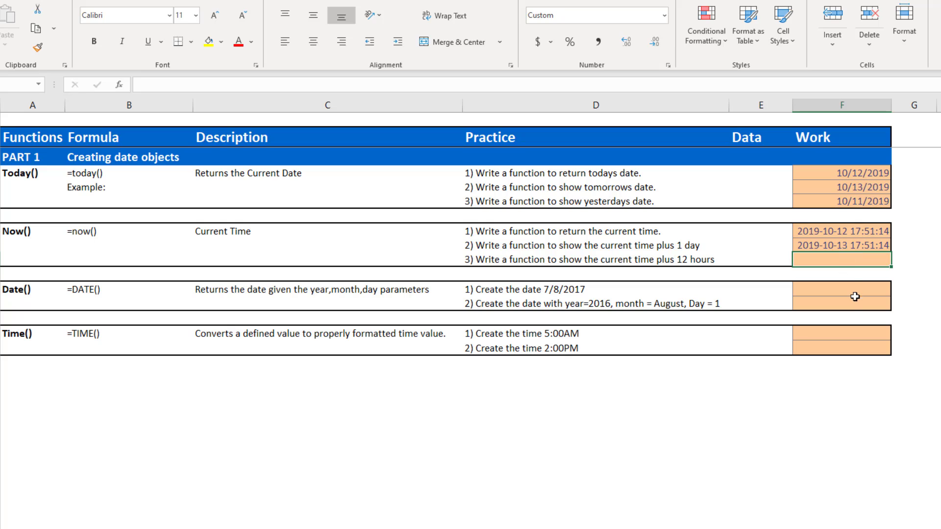
mouse_move(854, 284)
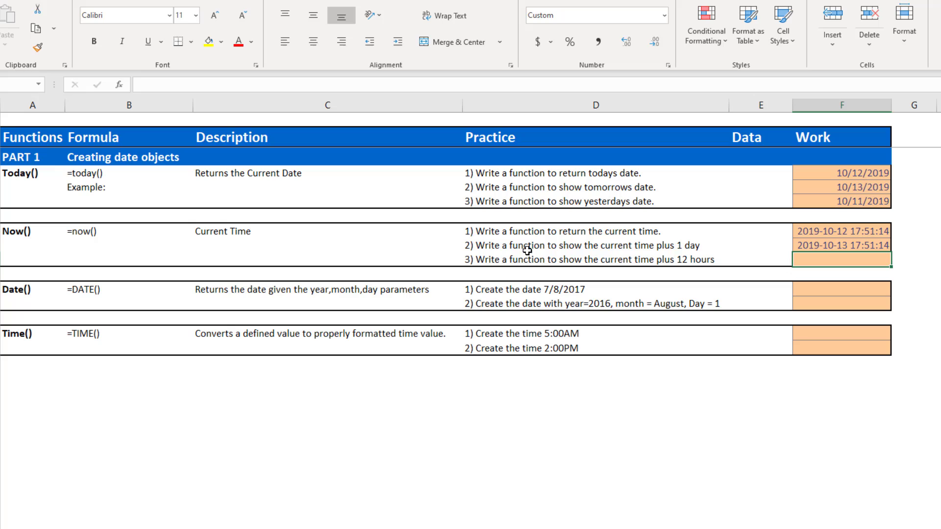
mouse_move(671, 260)
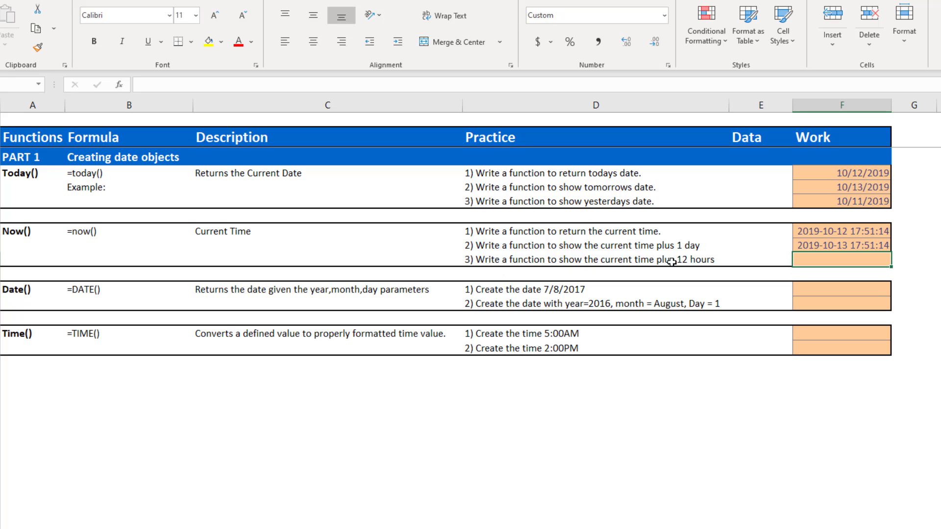
mouse_move(785, 276)
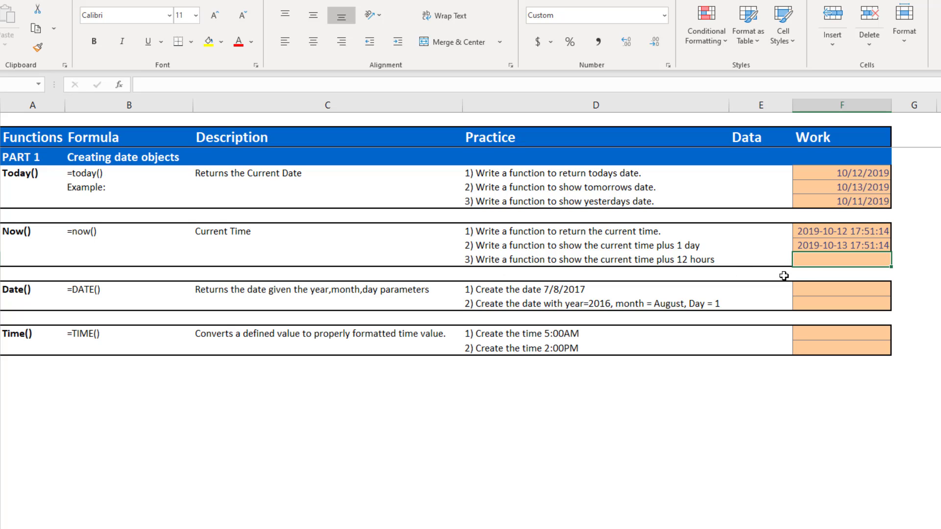
Enter =NOW()+.5 in the third Now() Work cell for the time 12 hours ahead
text(=)
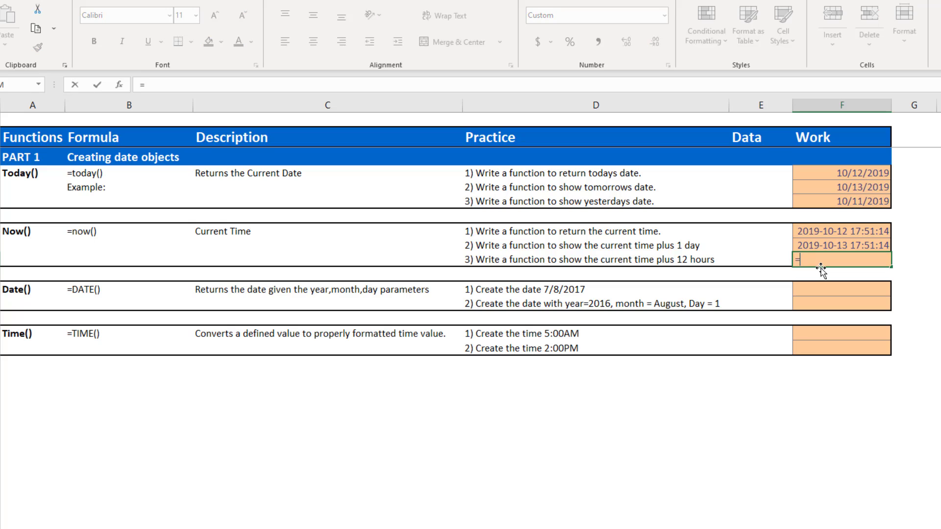
text(now)
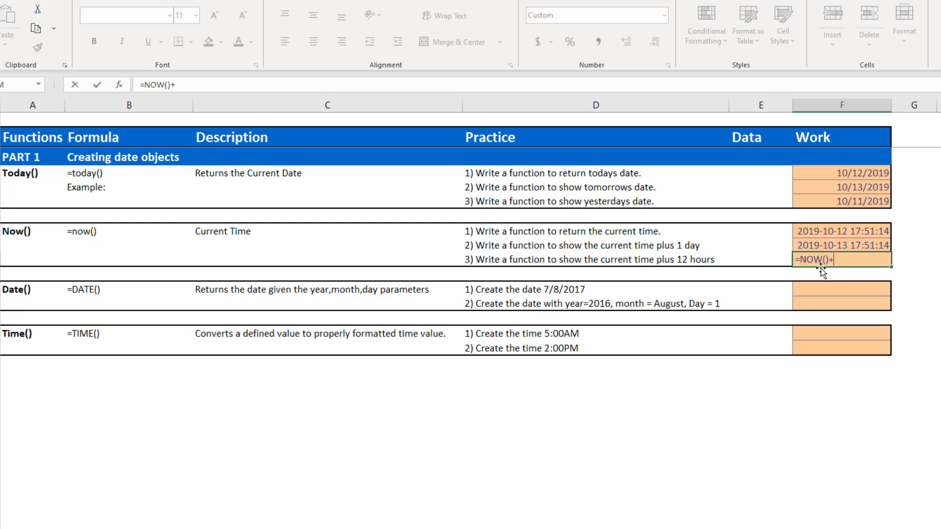
text(.5)
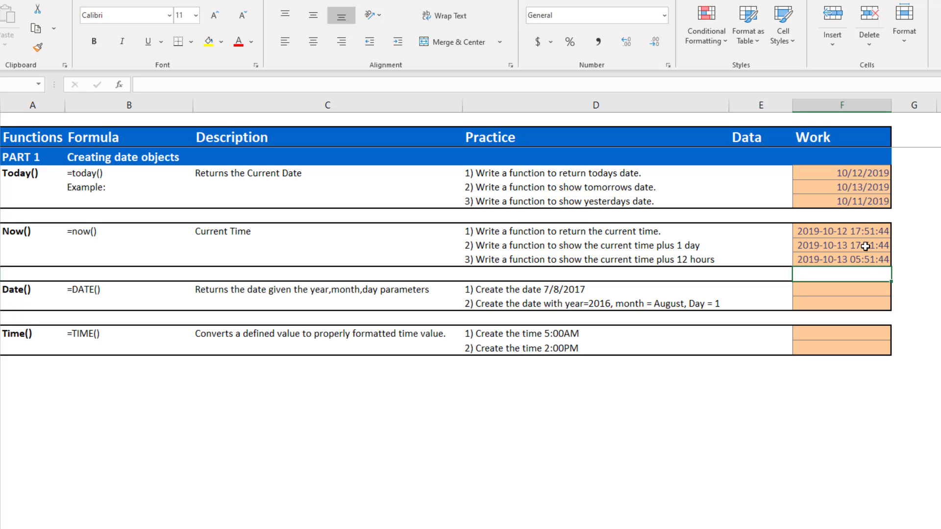
mouse_move(849, 264)
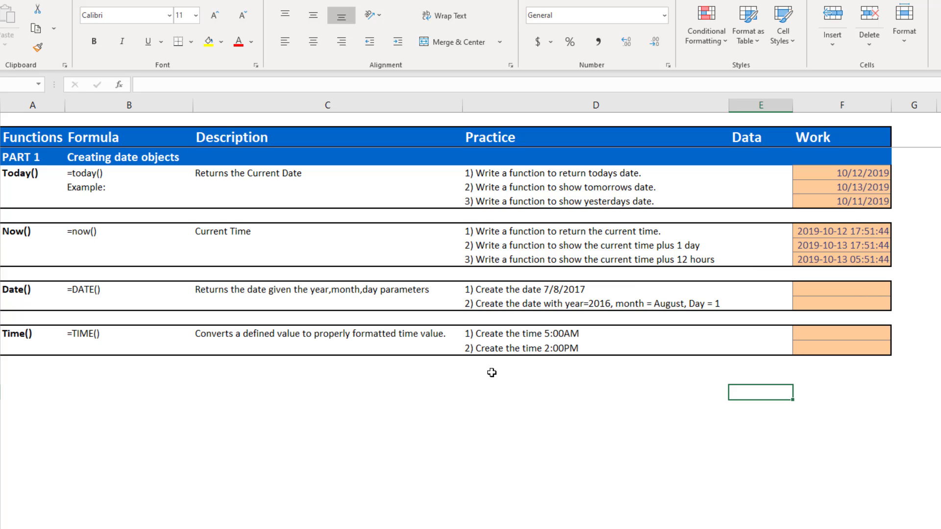
Enter a DATE formula with year 2017 and month 7 in the first Date() Work cell
click(23, 291)
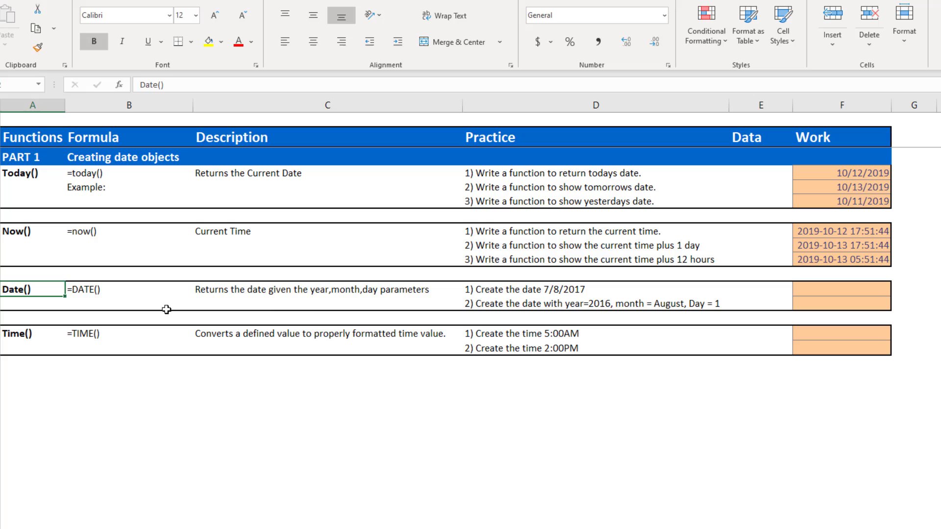
mouse_move(312, 304)
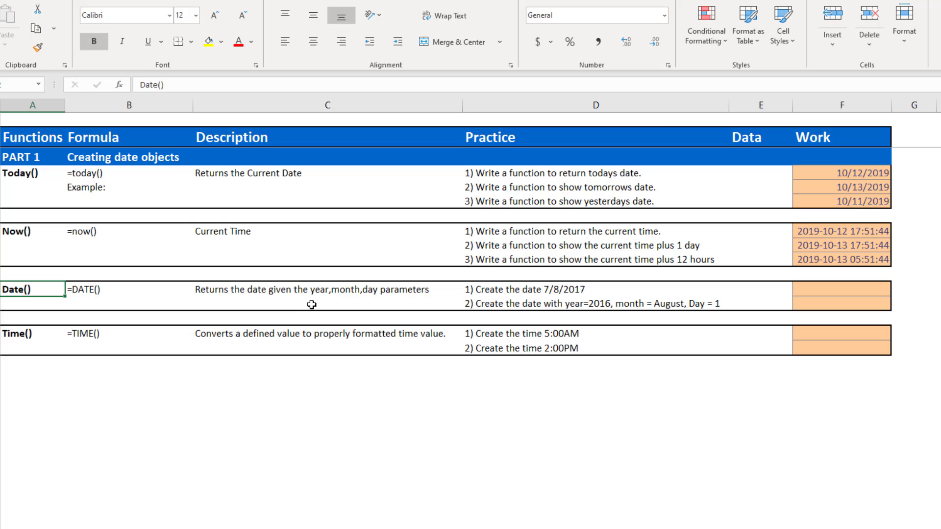
click(840, 290)
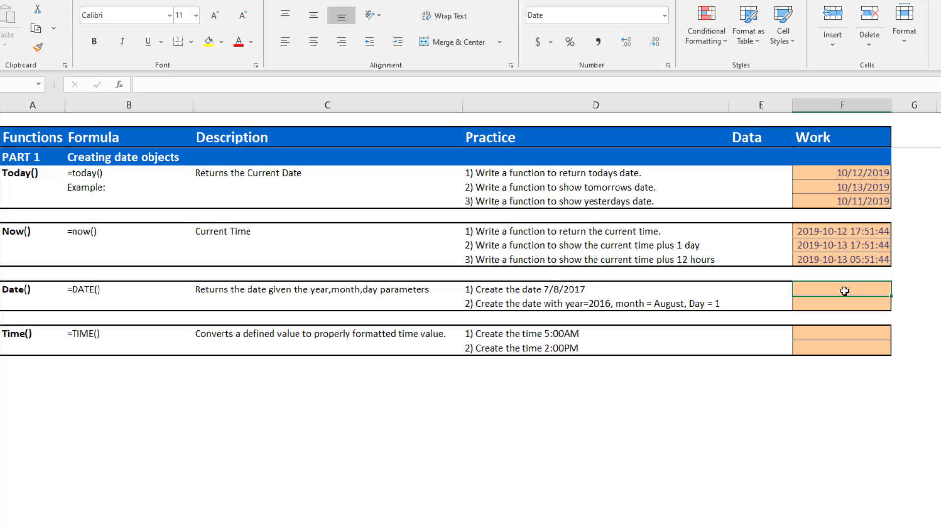
text(=)
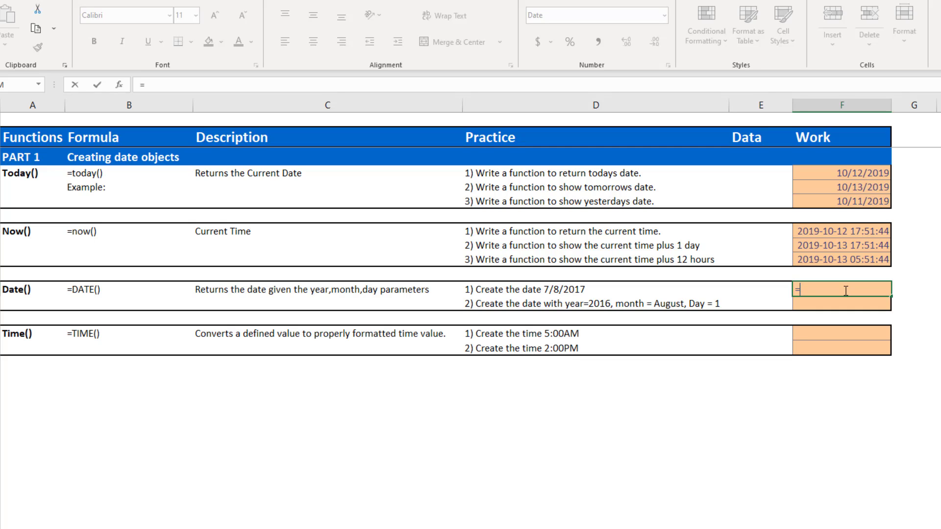
text(DATE()
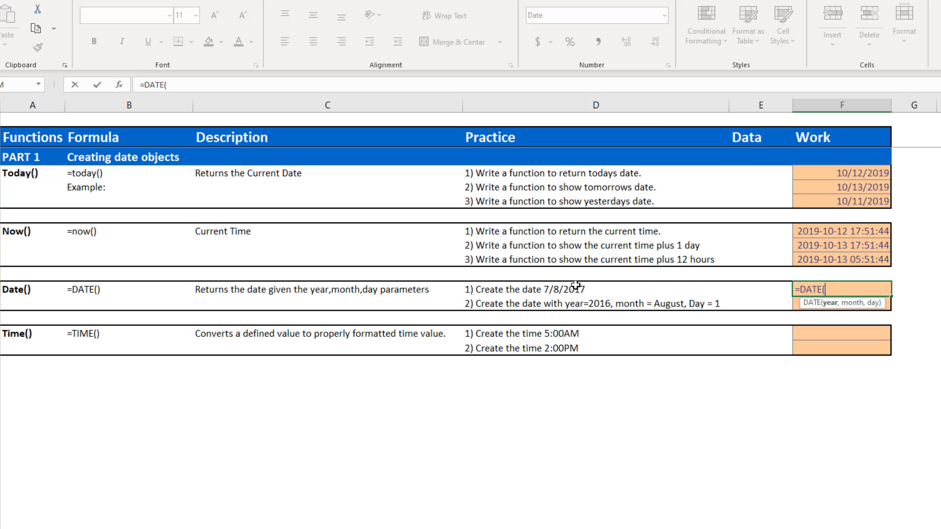
mouse_move(585, 287)
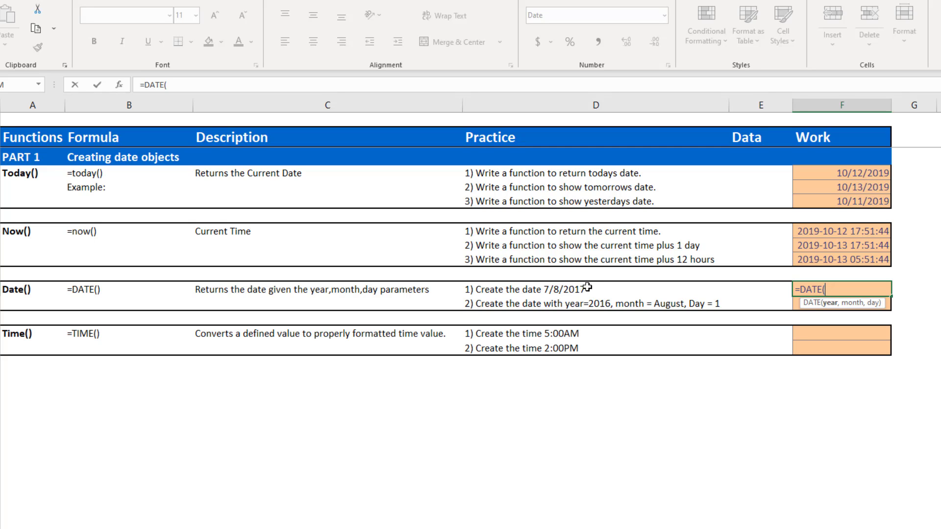
mouse_move(587, 288)
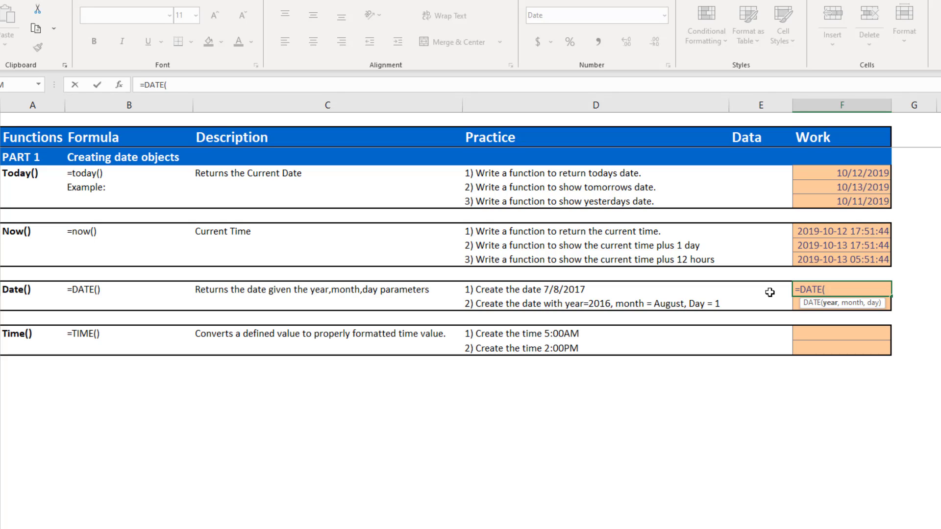
text(2017)
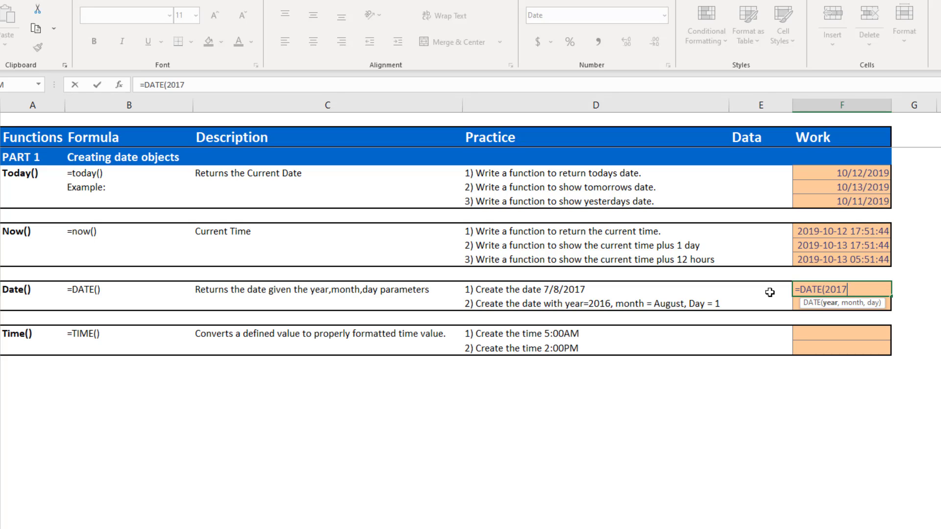
text(,)
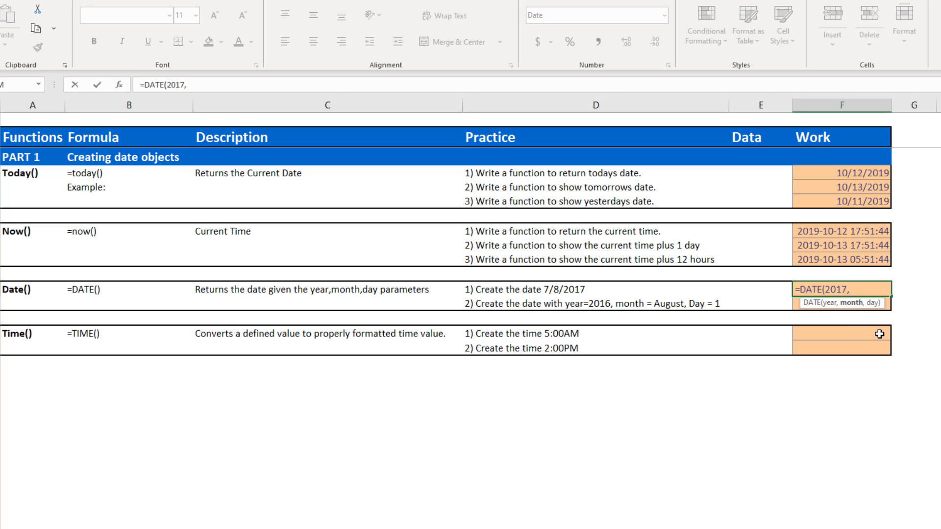
text(7)
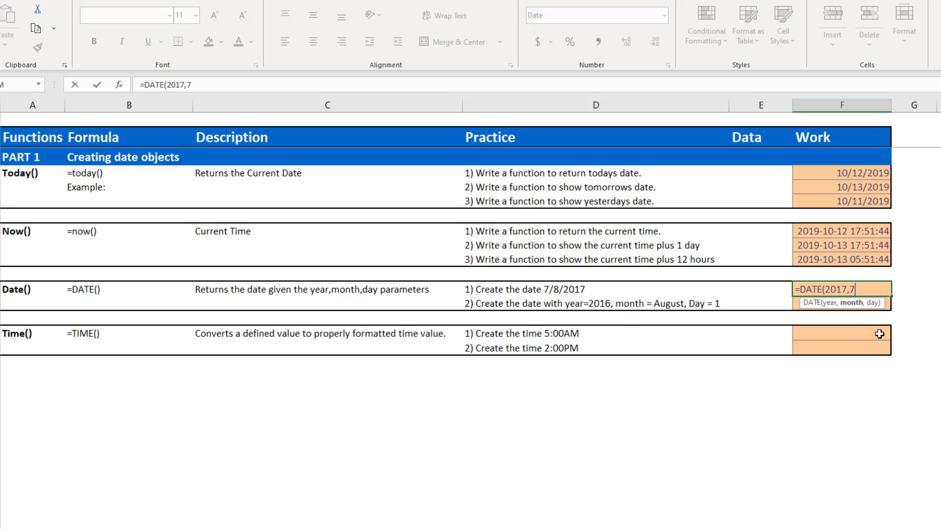
text(,)
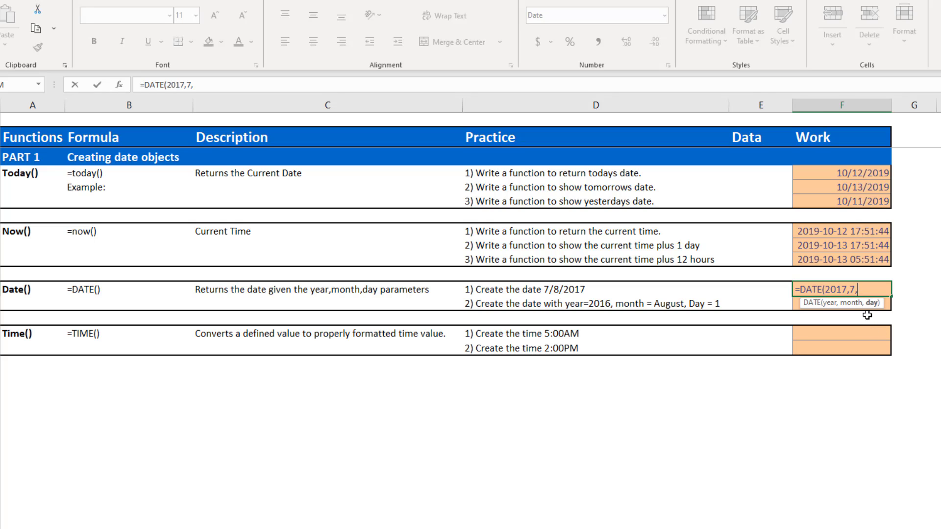
text(9)
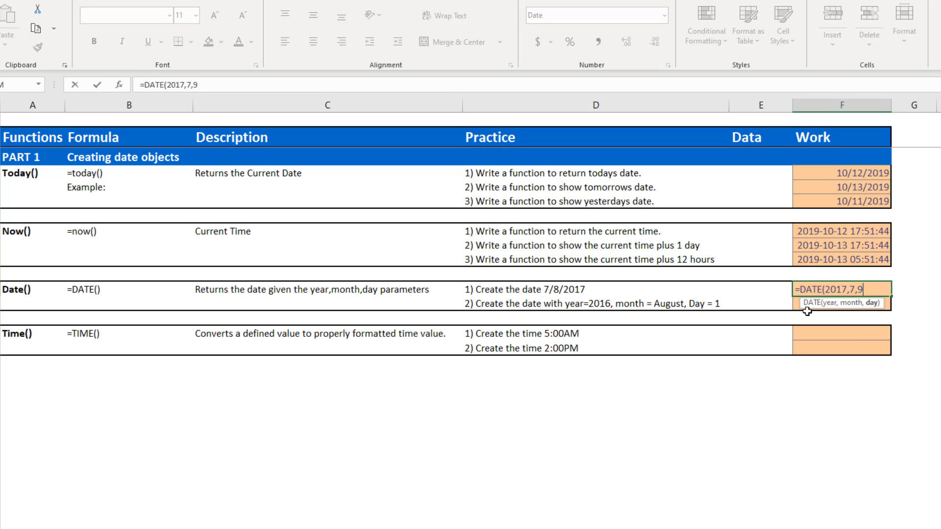
key(enter)
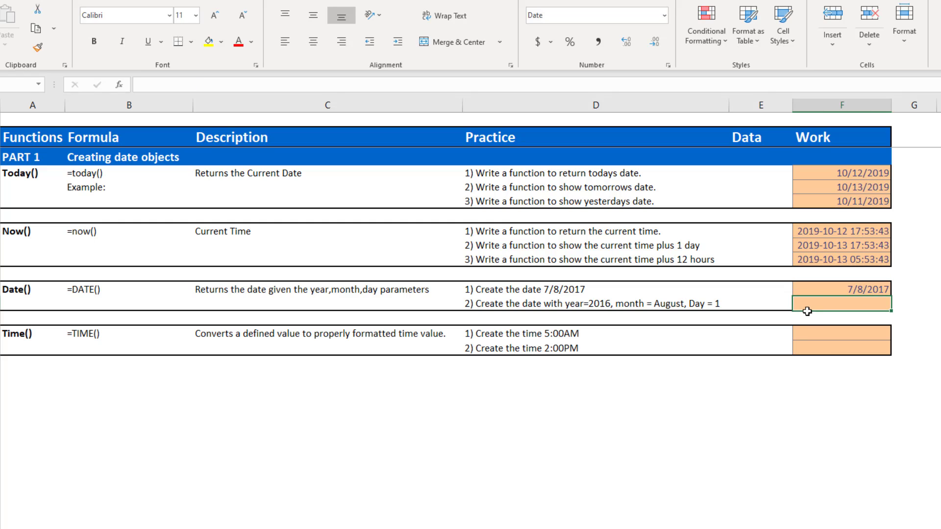
Check the formula behind the 7/8/2017 result and move to the 2016 date task
click(840, 290)
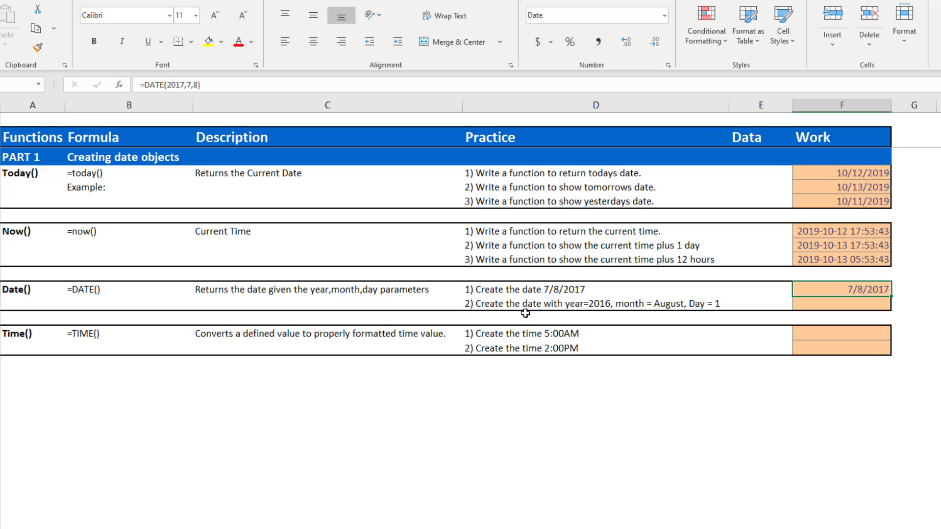
click(595, 303)
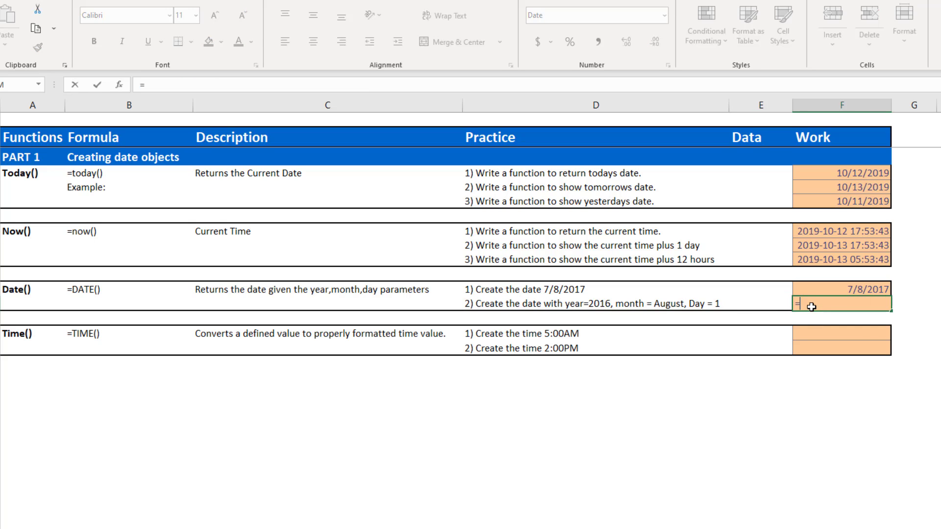
Enter =DATE(2016,8,1) in the second Date() Work cell to return 8/1/2016
text(=DATE()
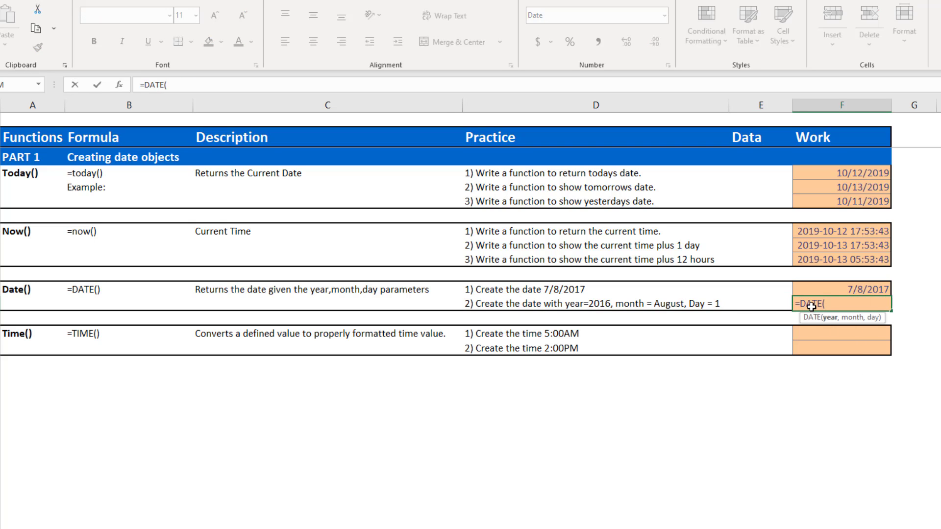
text(2016,)
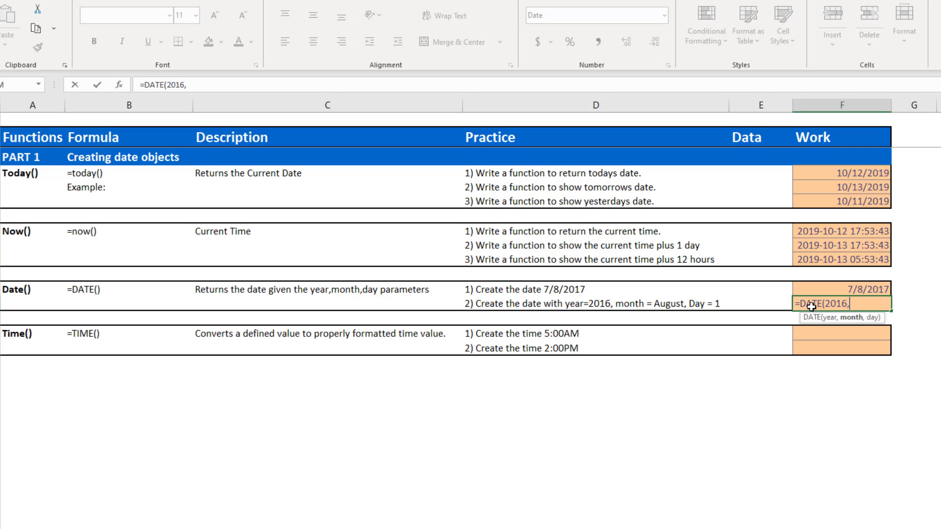
text(8,)
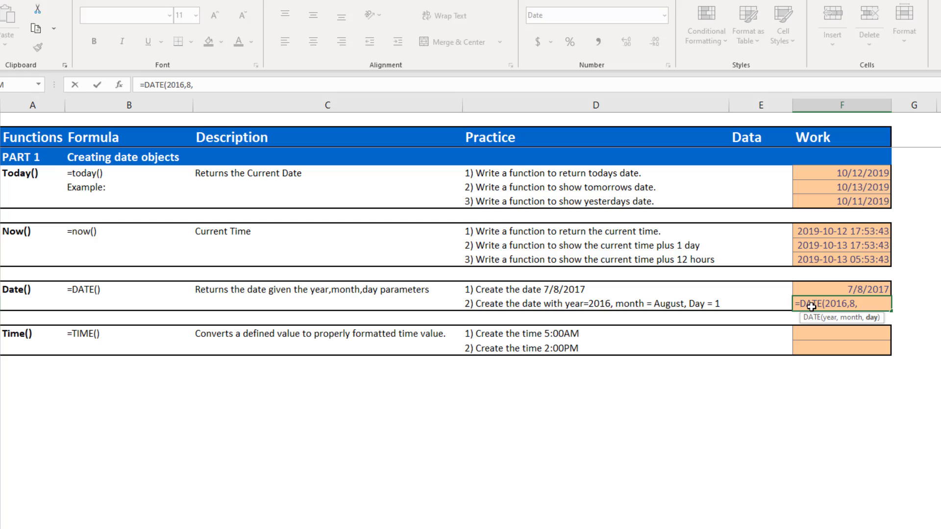
text(1)
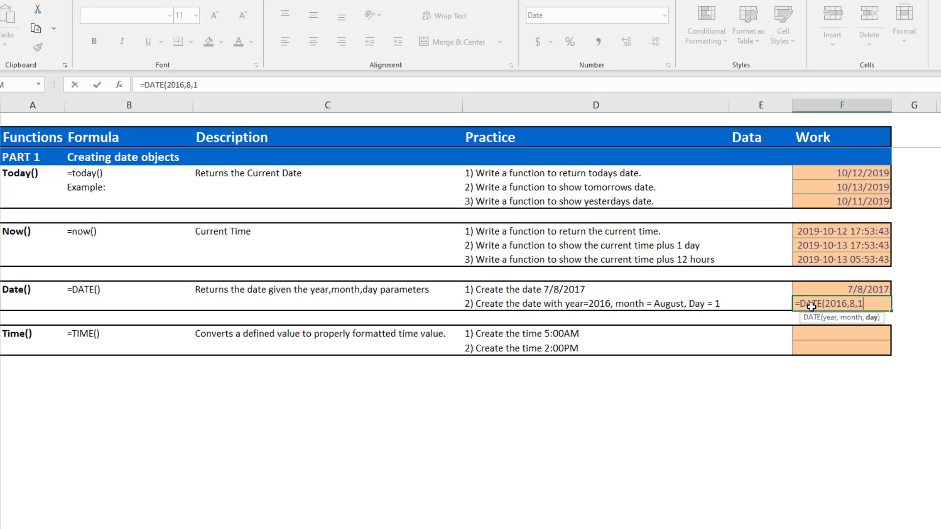
key(Enter)
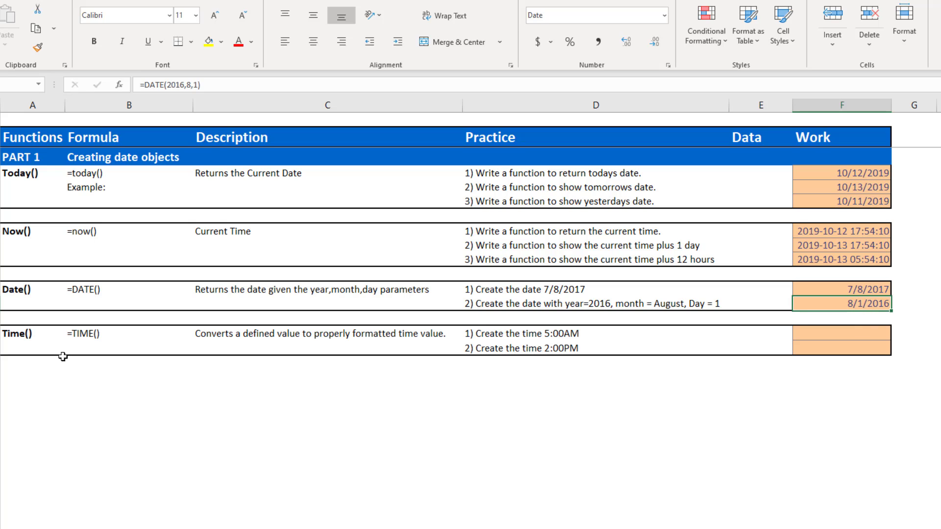
click(32, 333)
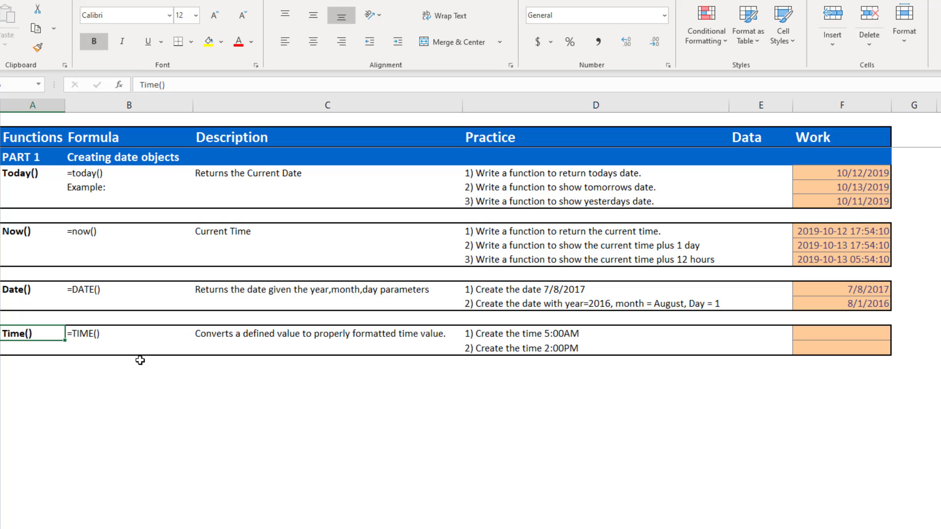
mouse_move(103, 347)
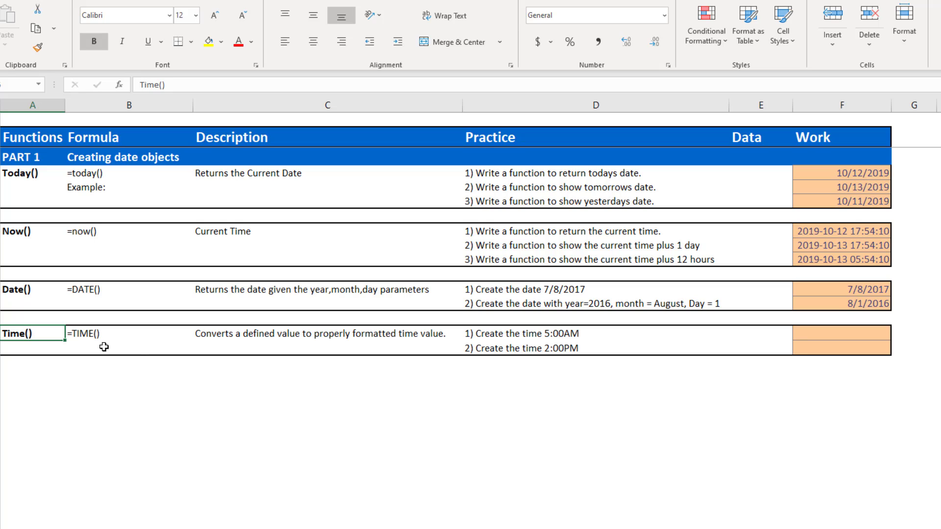
mouse_move(541, 336)
text(=TIME()
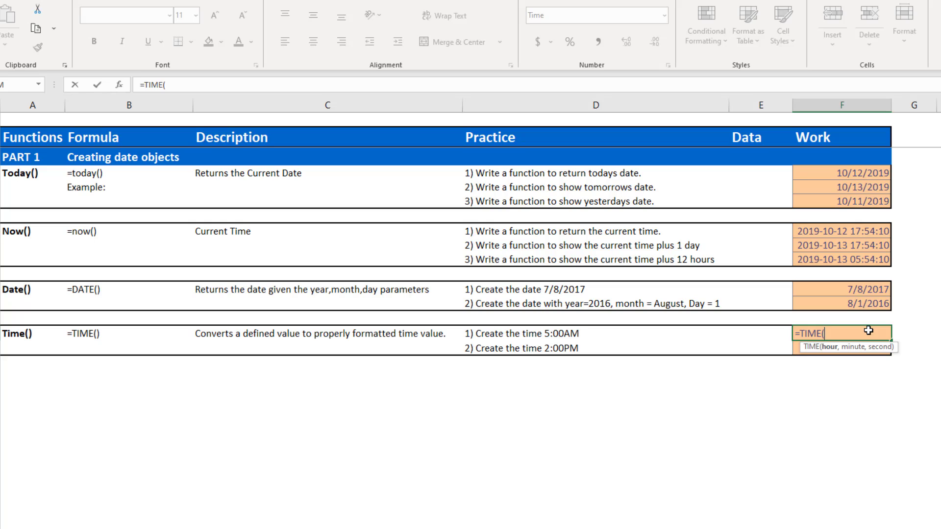
Complete the TIME formula with 5, 00, 0 to return 5:00:00 AM
text(5)
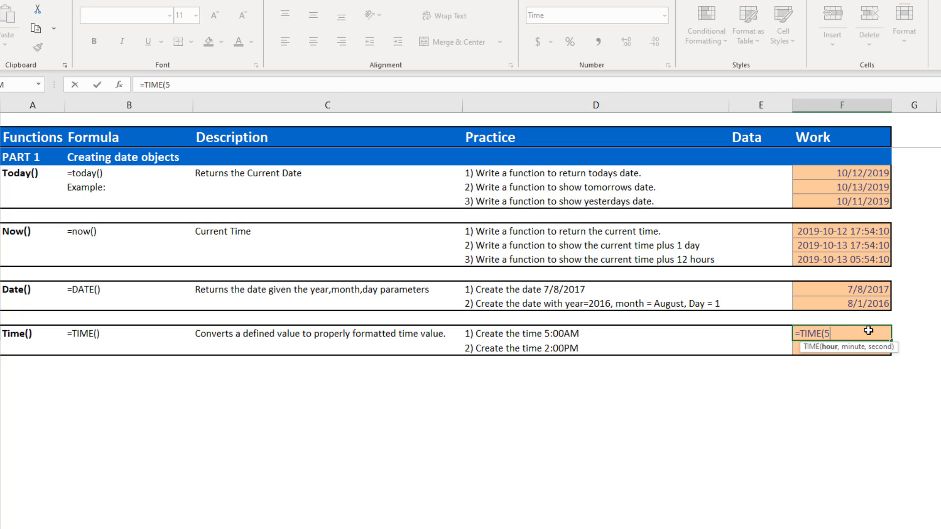
text(,00)
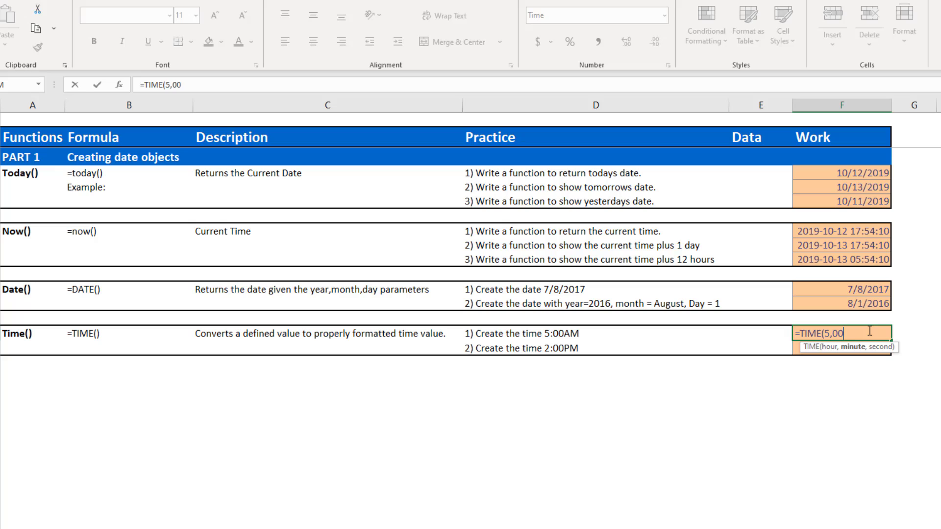
text(,0))
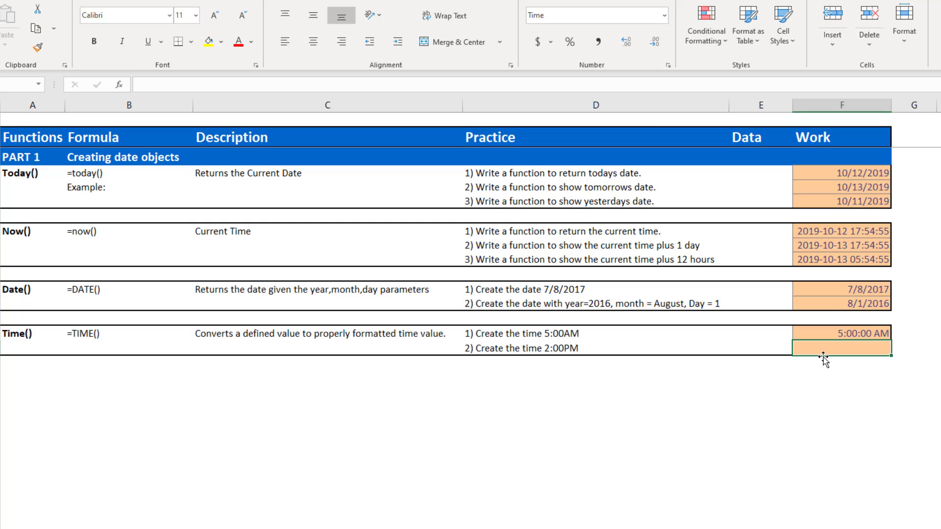
Enter =TIME(14,0,0) in the second Time() Work cell to show 2:00:00 PM
text(=)
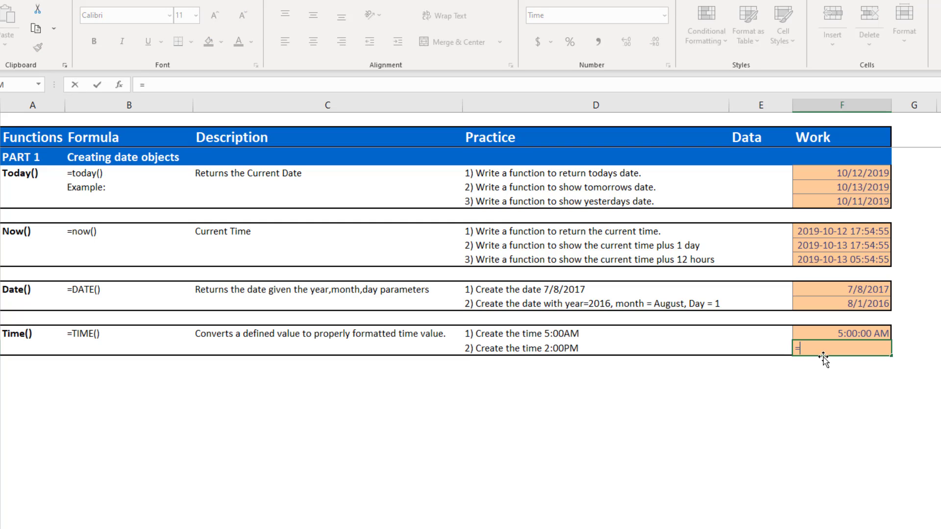
text(TIME()
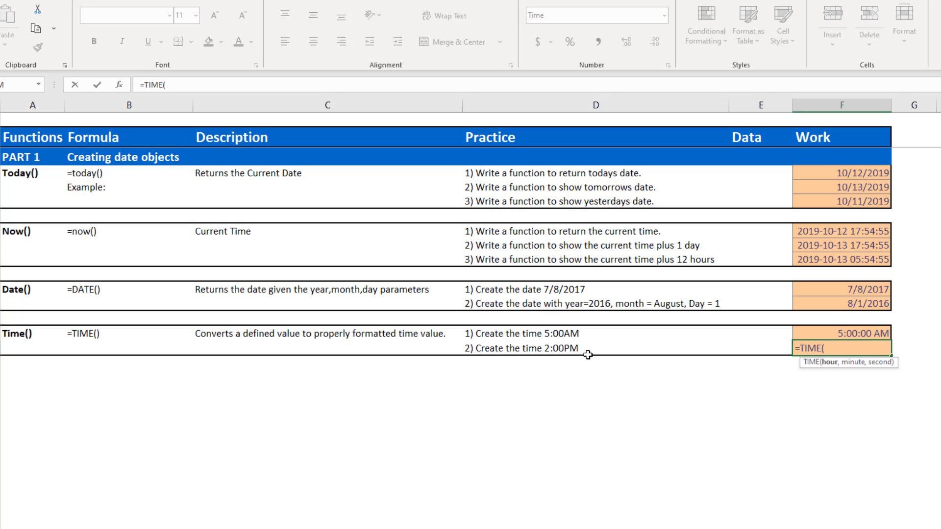
mouse_move(601, 346)
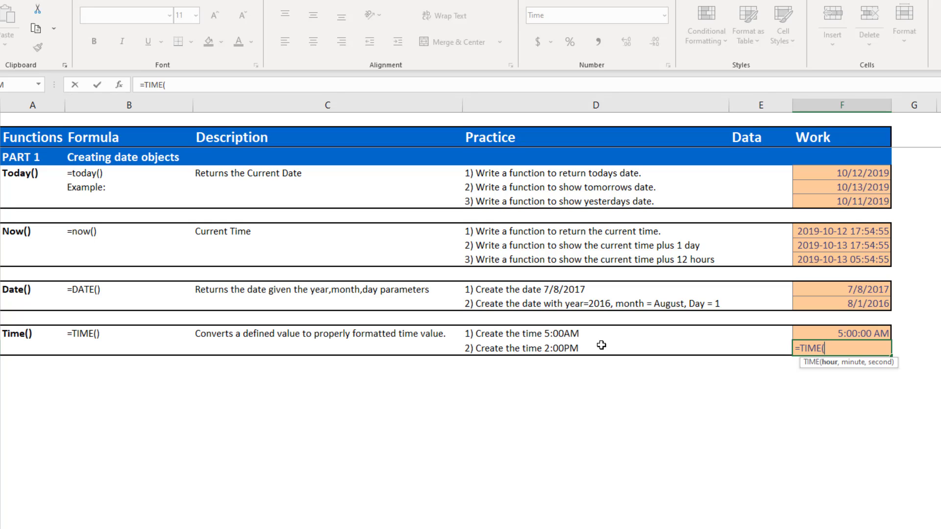
text(14)
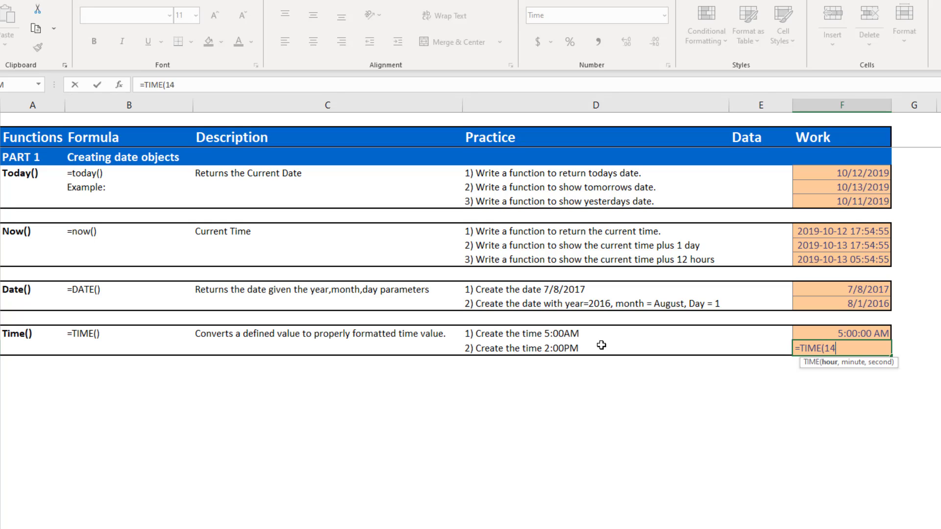
text(,0,0))
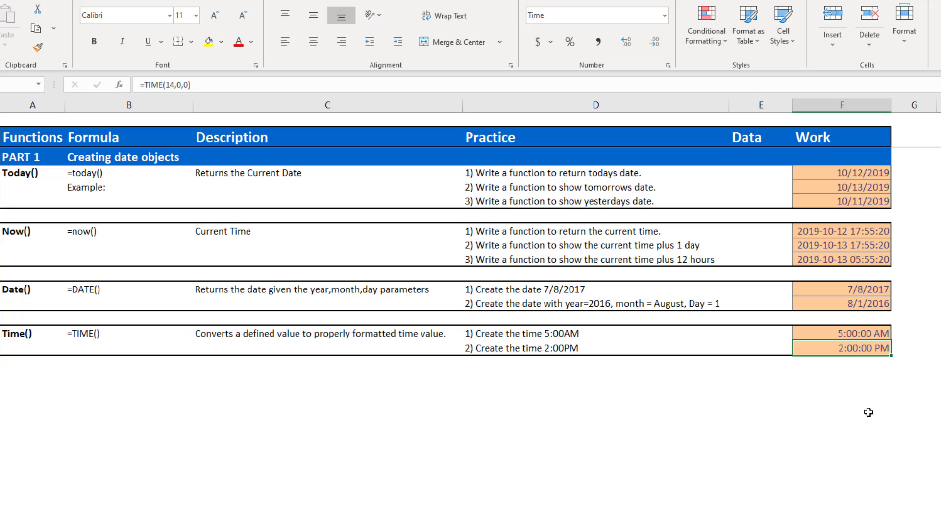
mouse_move(671, 382)
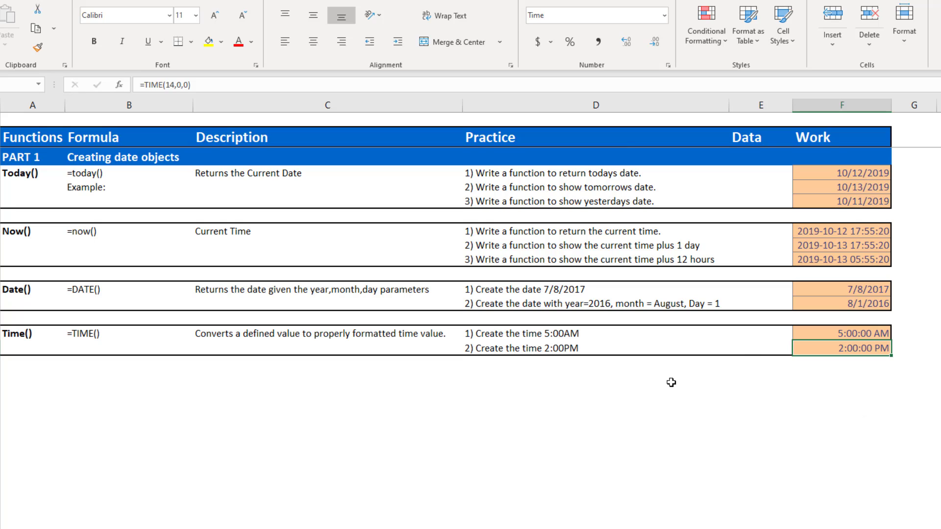